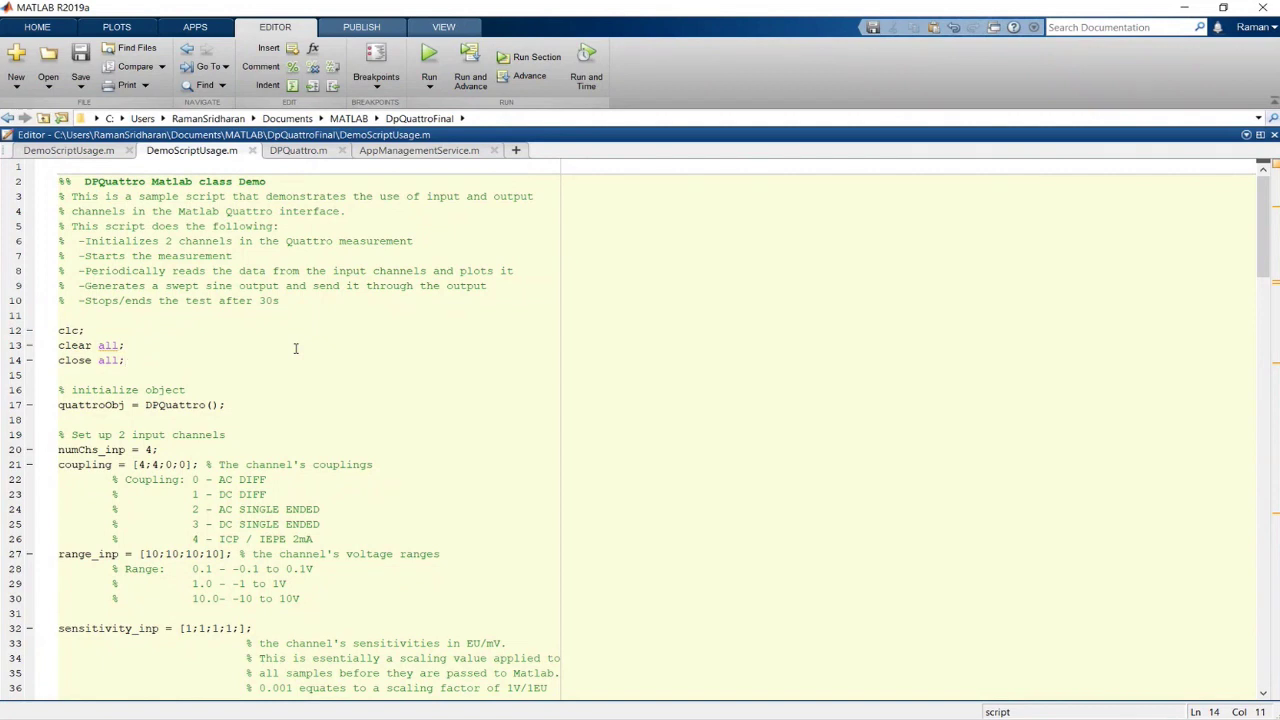
Review the demo script's quattroObj and coupling usages, glancing at the DPQuattro class file.
left_click(160, 316)
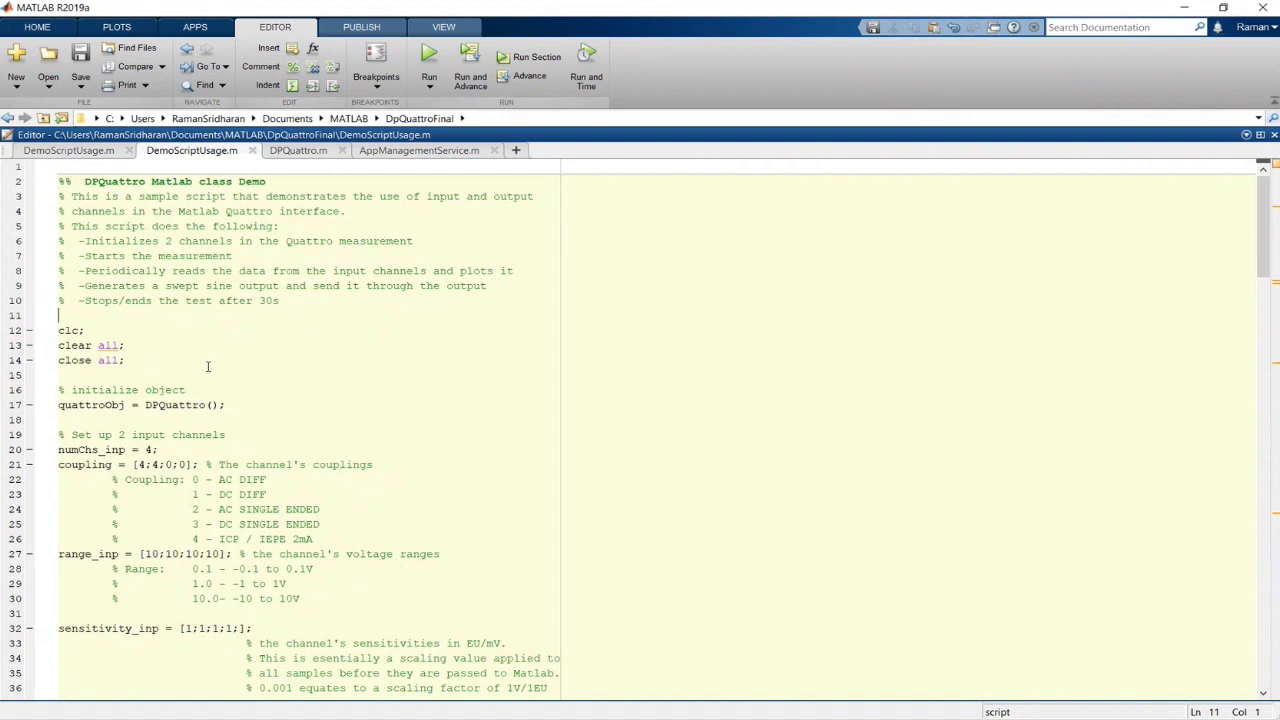
mouse_move(300, 372)
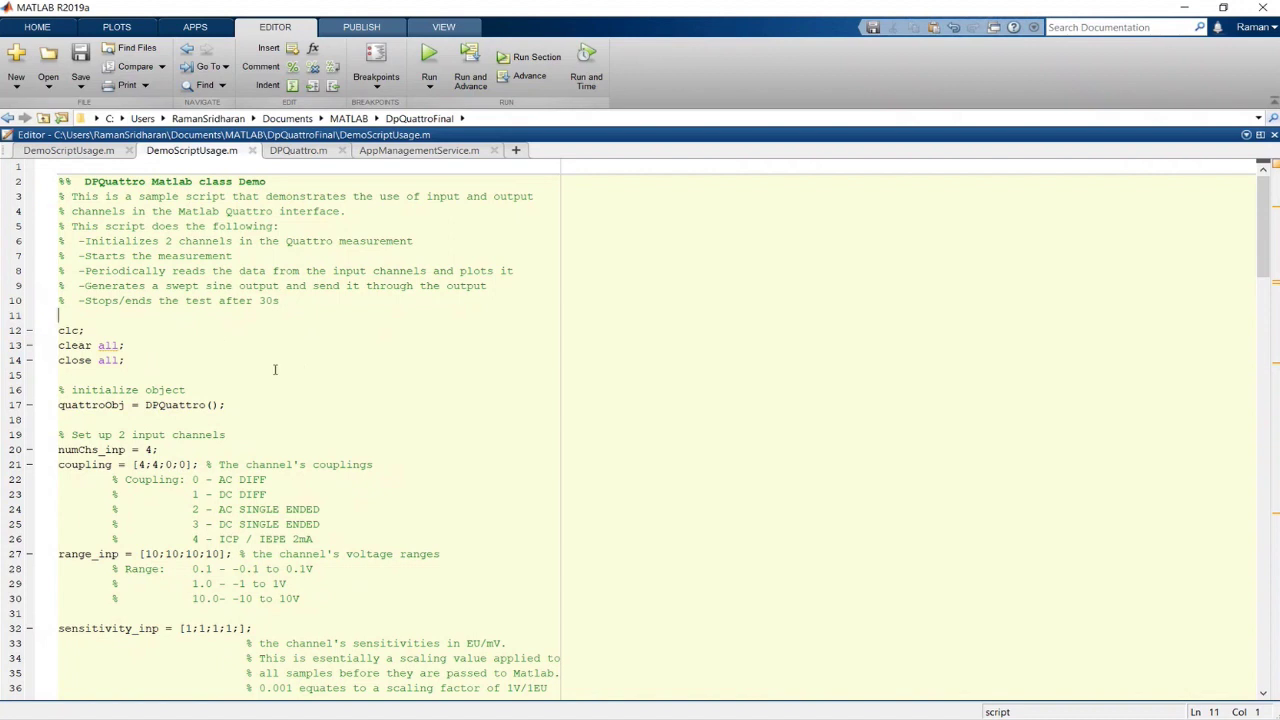
scroll("down", 3)
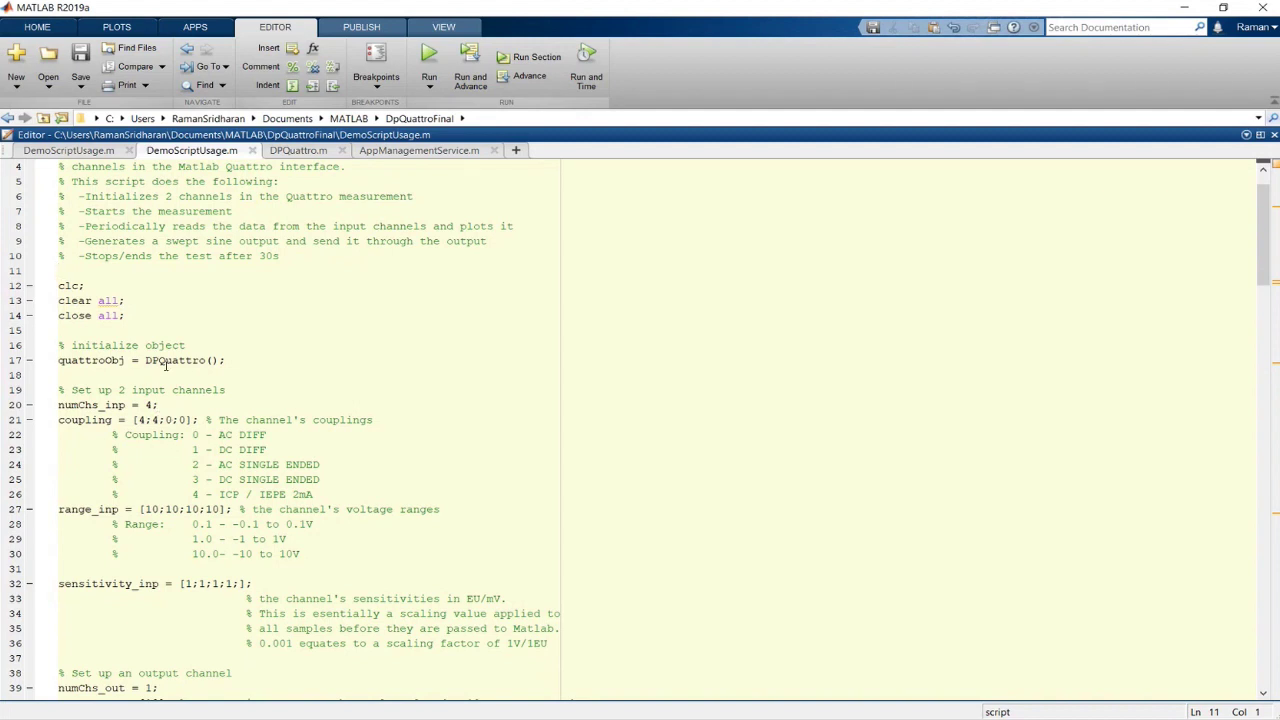
double_click(90, 360)
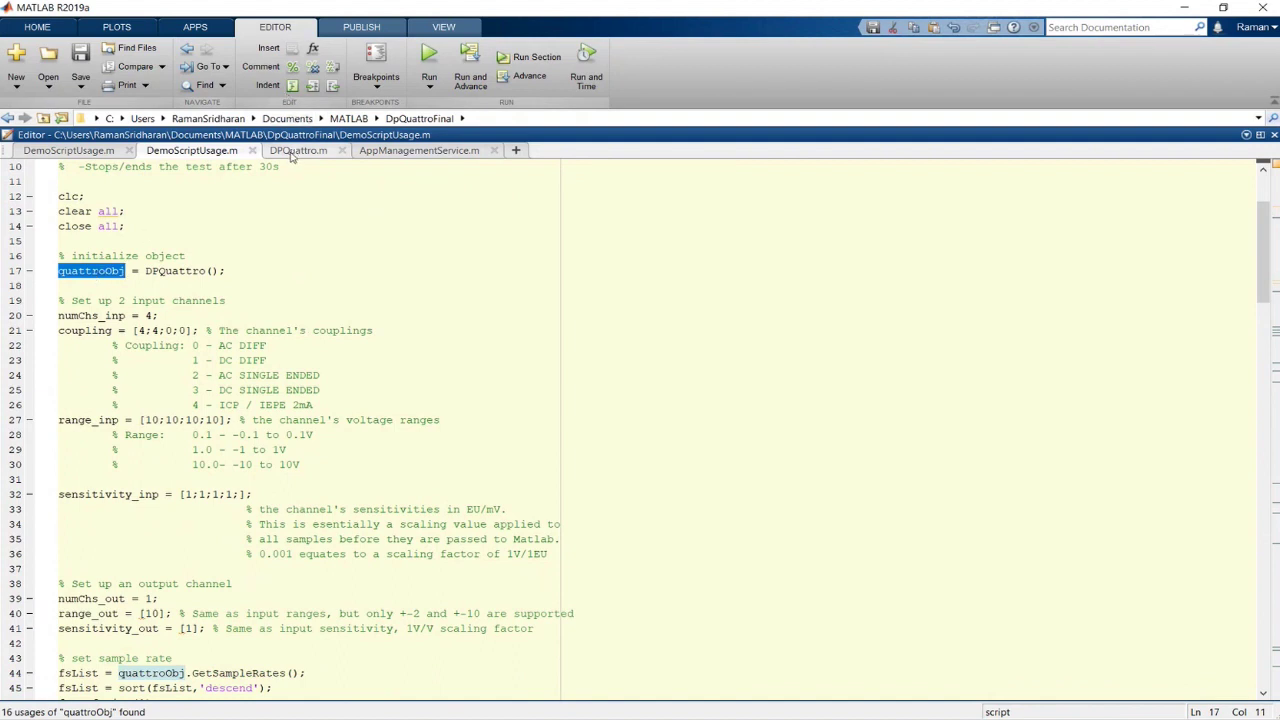
left_click(296, 150)
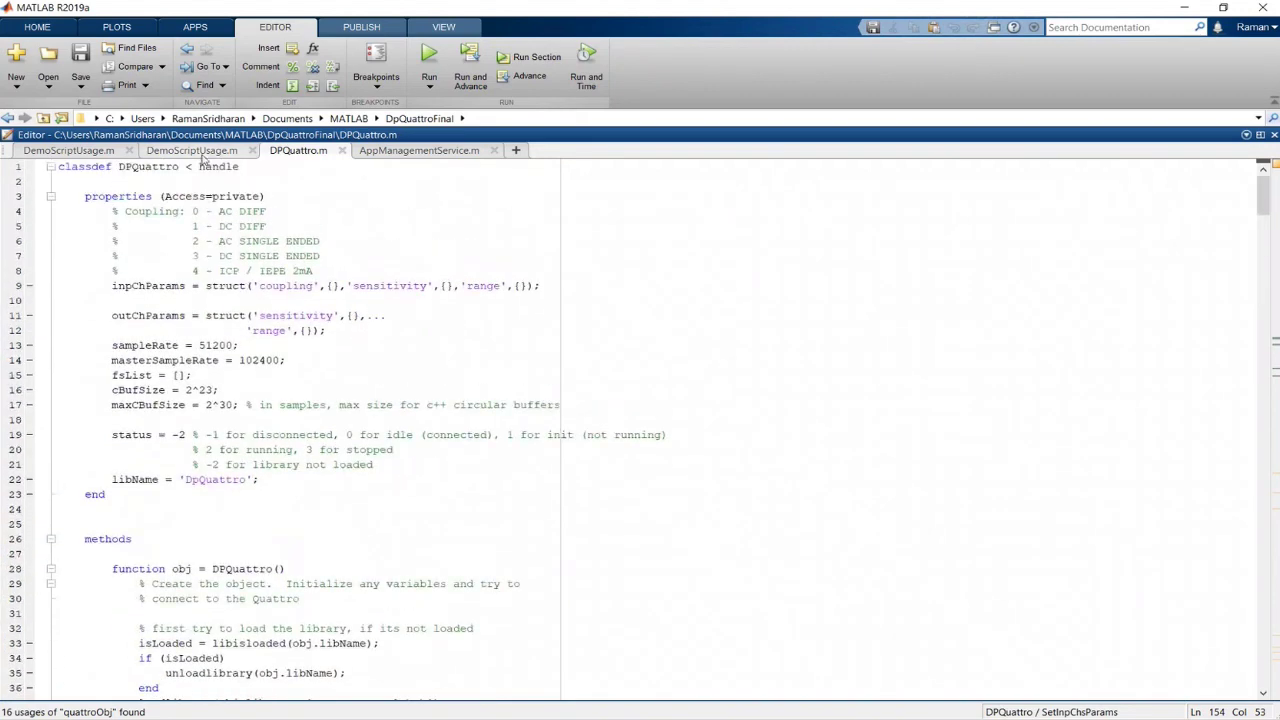
left_click(192, 150)
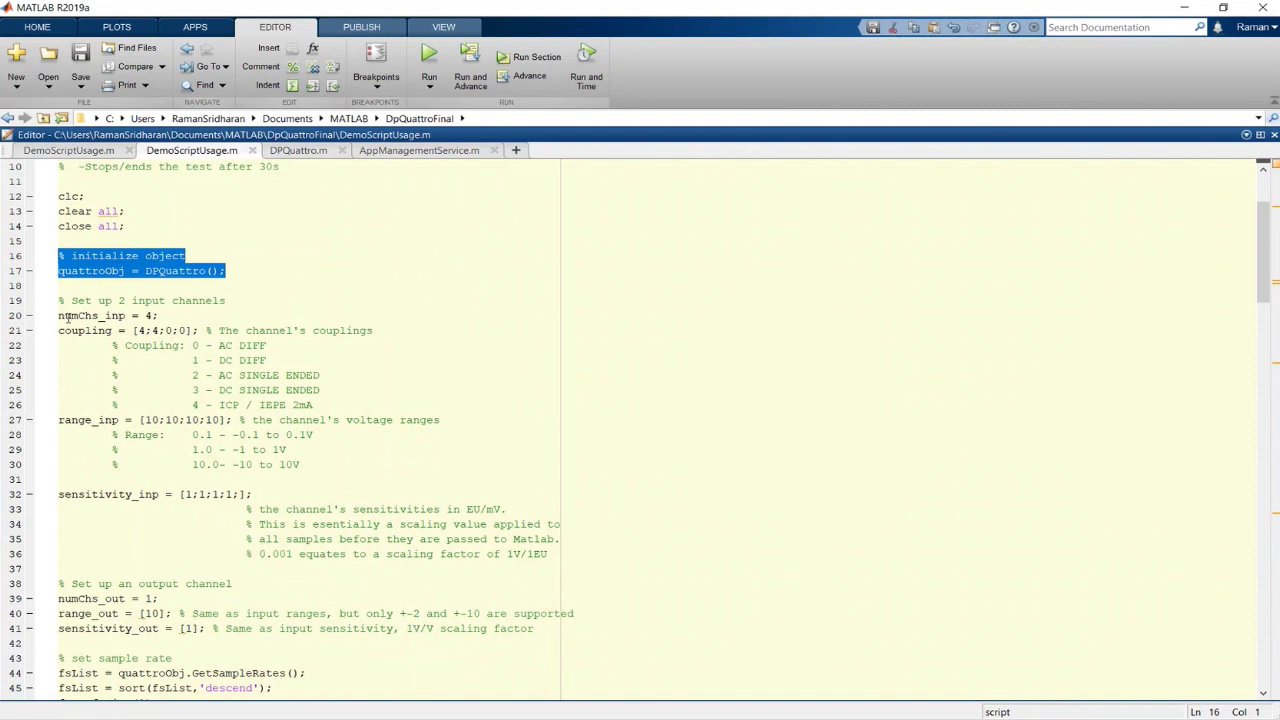
double_click(84, 330)
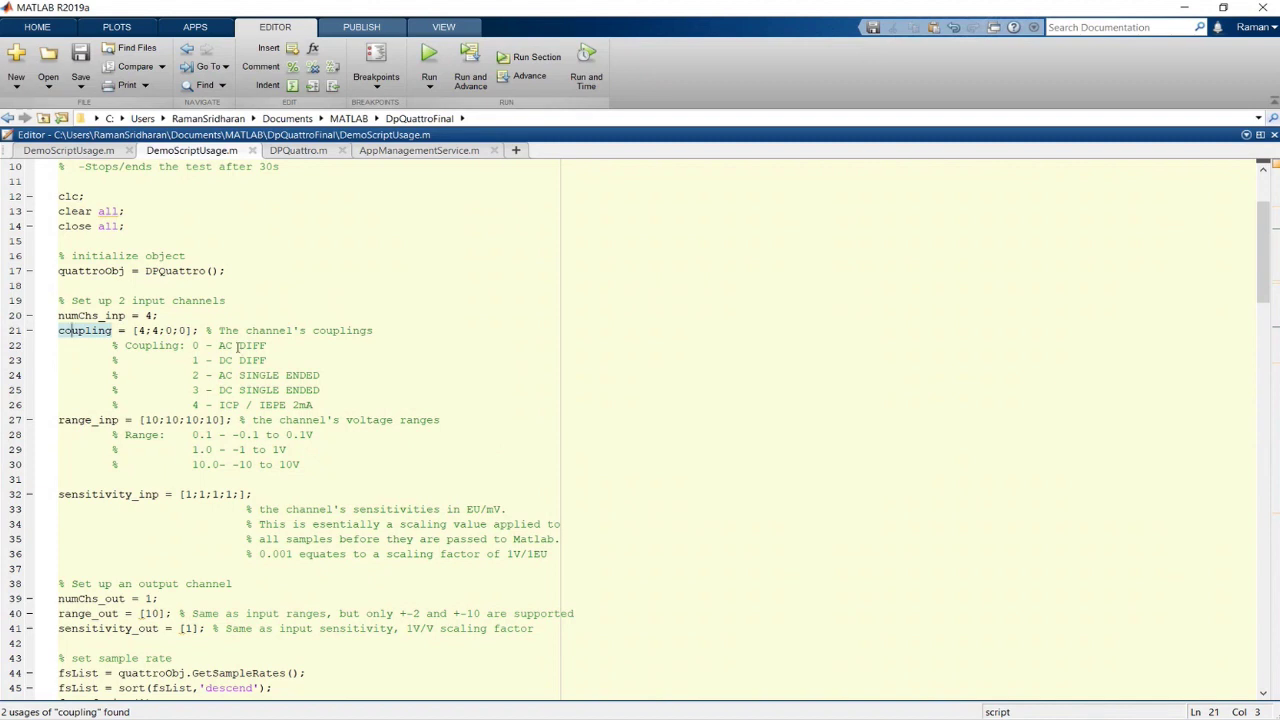
left_click(144, 330)
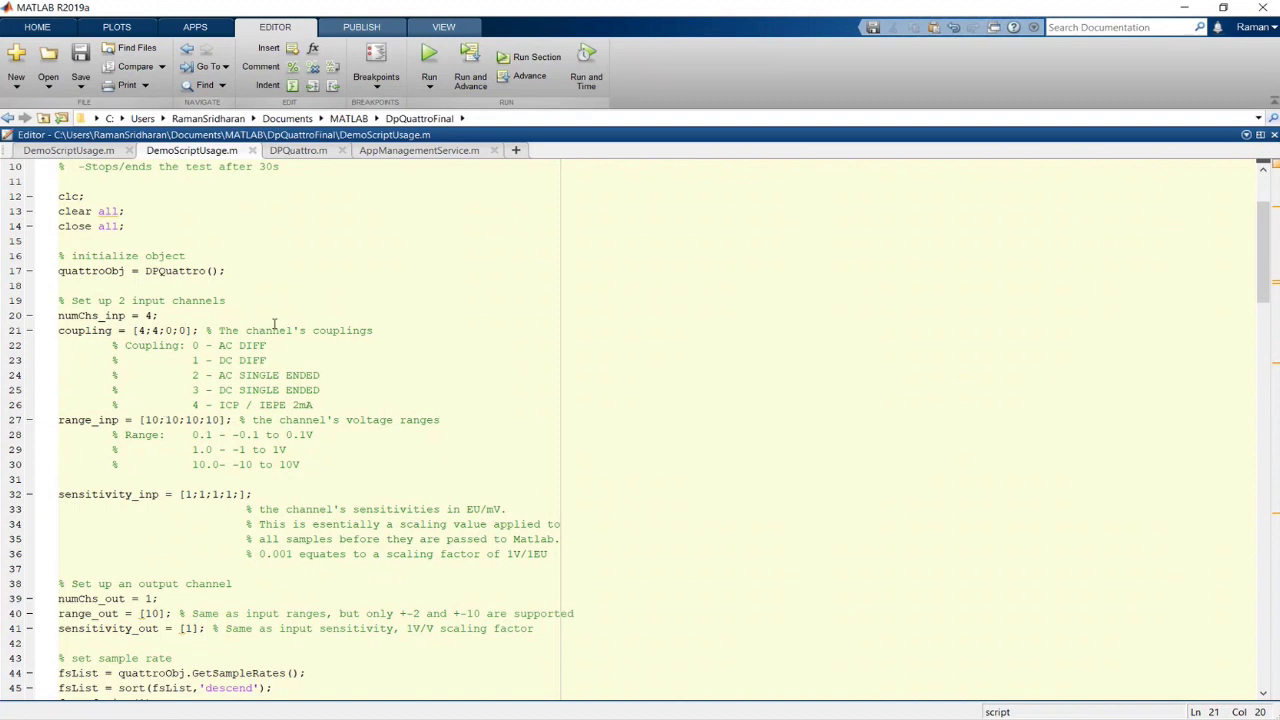
mouse_move(372, 376)
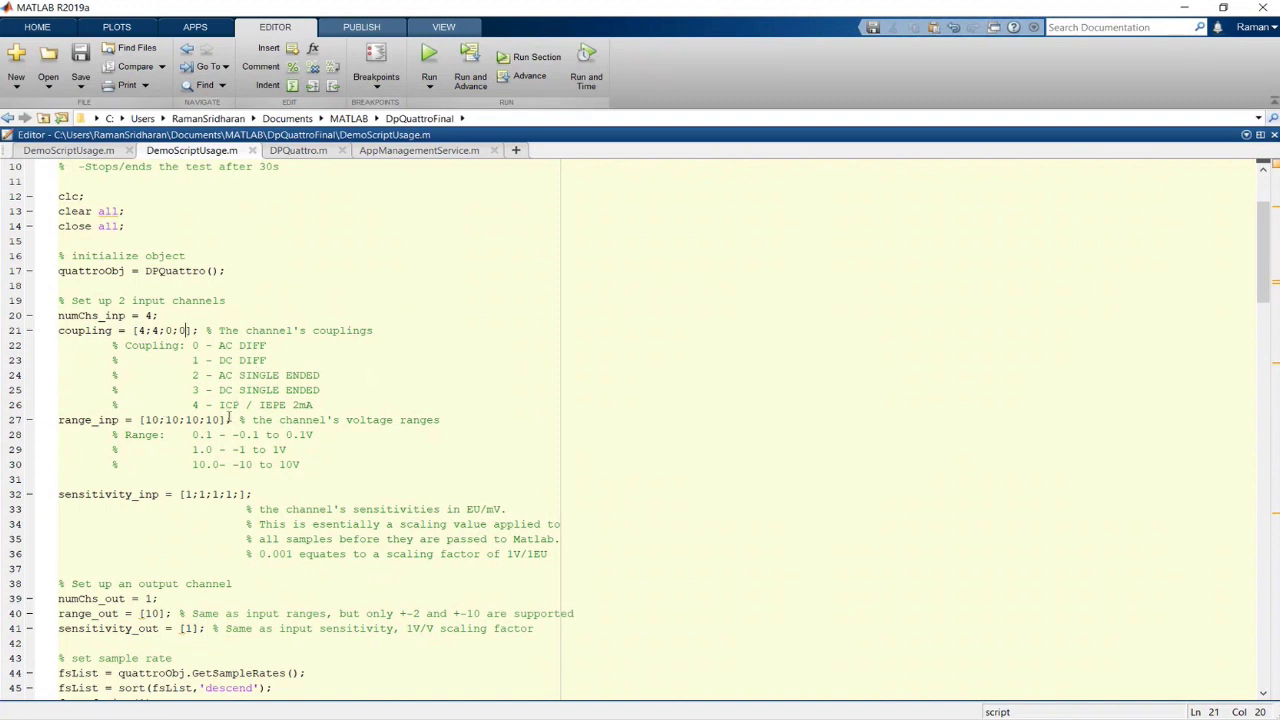
Scroll further through DemoScriptUsage.m and highlight the remaining quattroObj references.
scroll("down", 3)
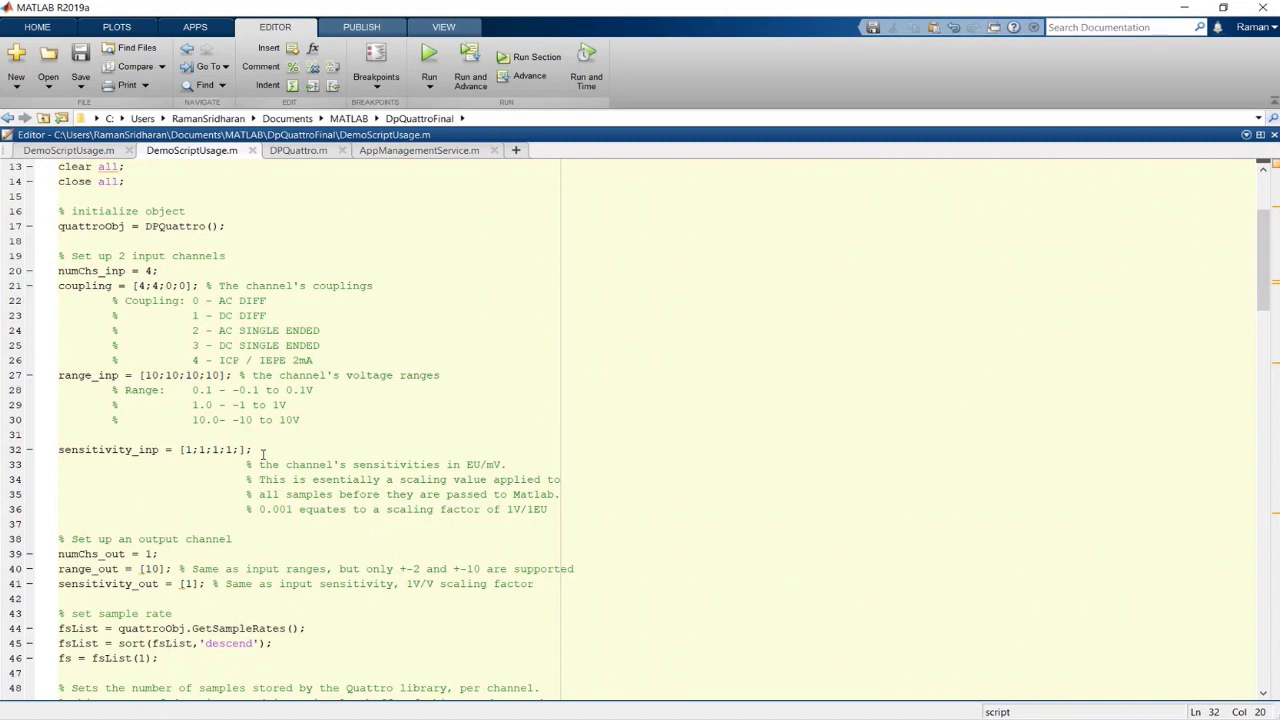
scroll("down", 3)
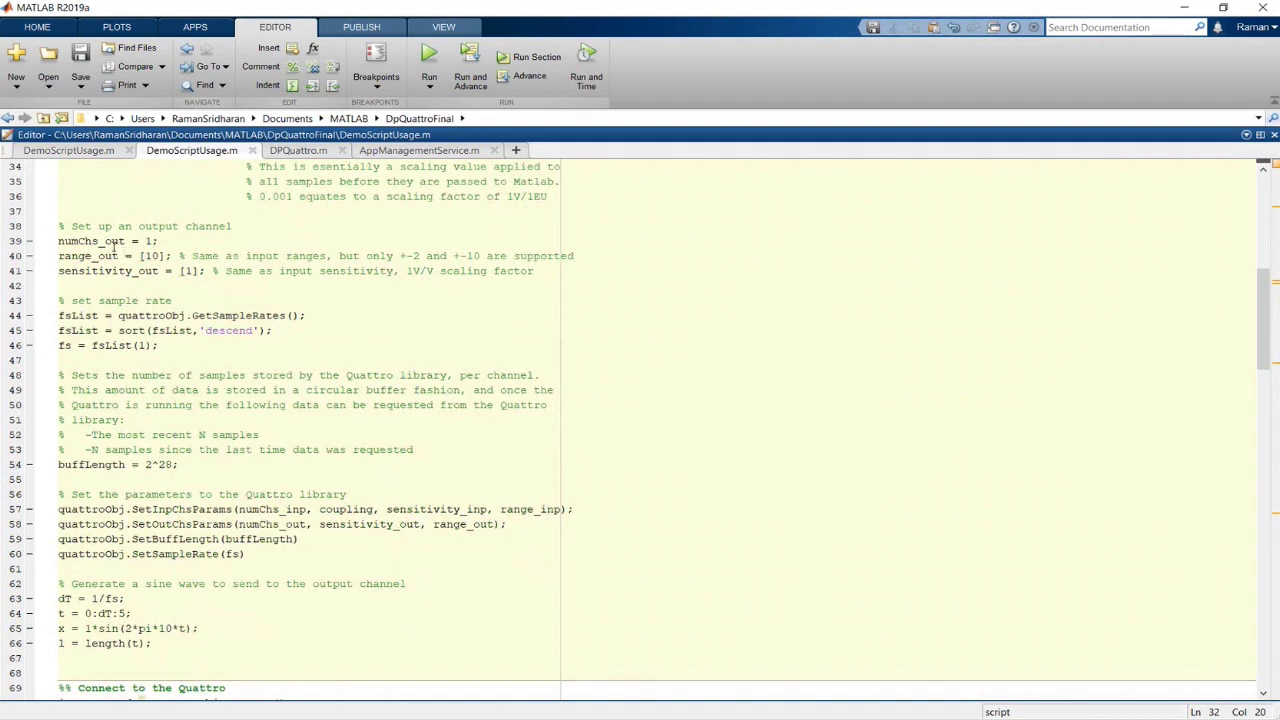
left_click(150, 240)
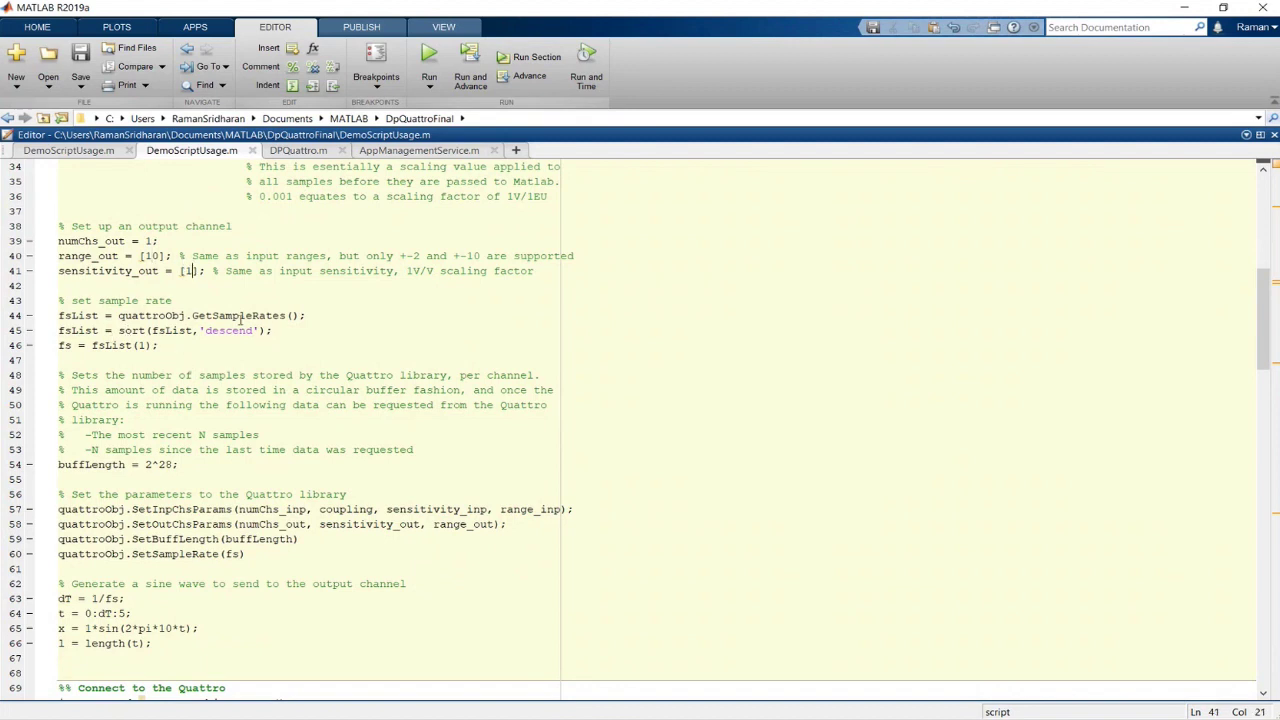
double_click(76, 316)
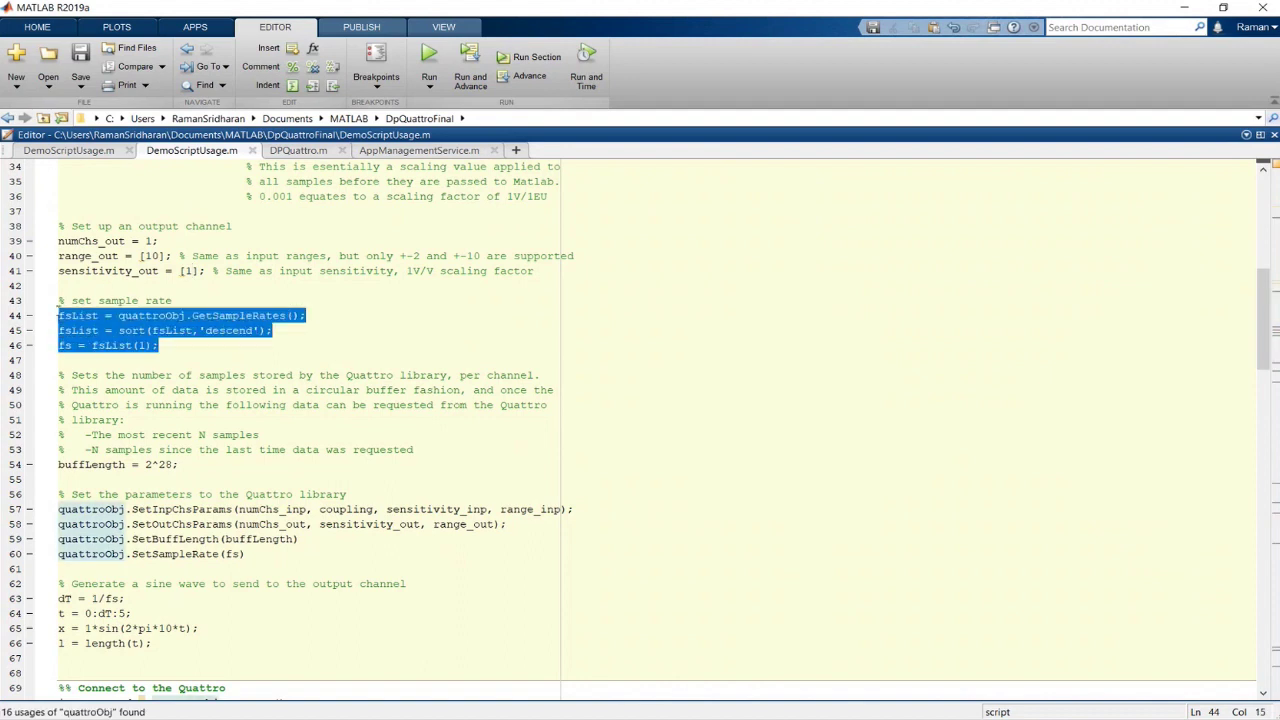
scroll("down", 3)
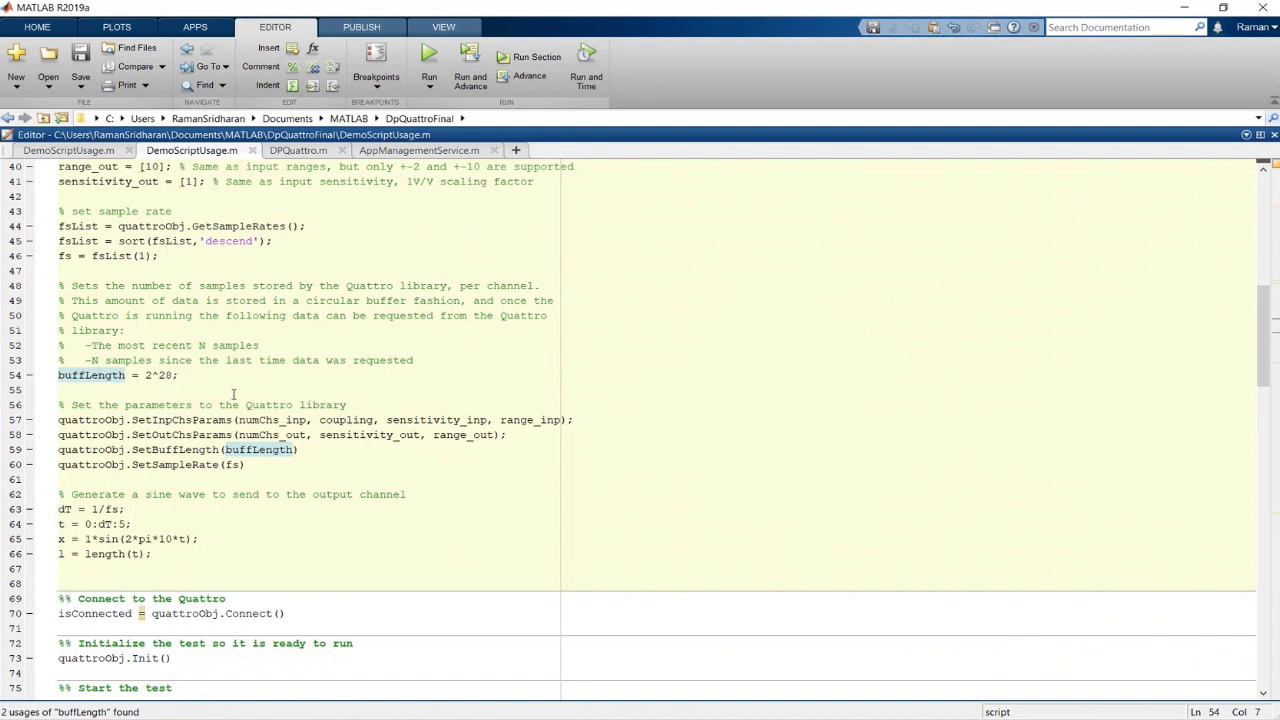
scroll("down", 3)
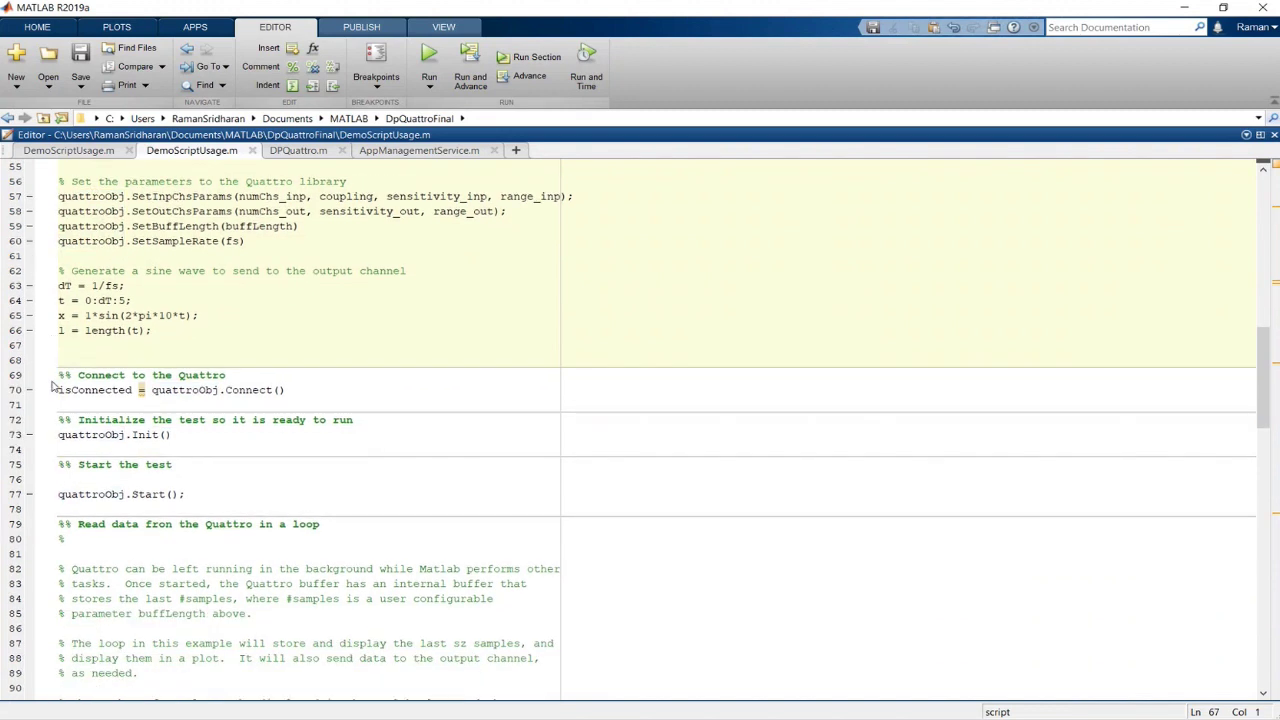
double_click(184, 390)
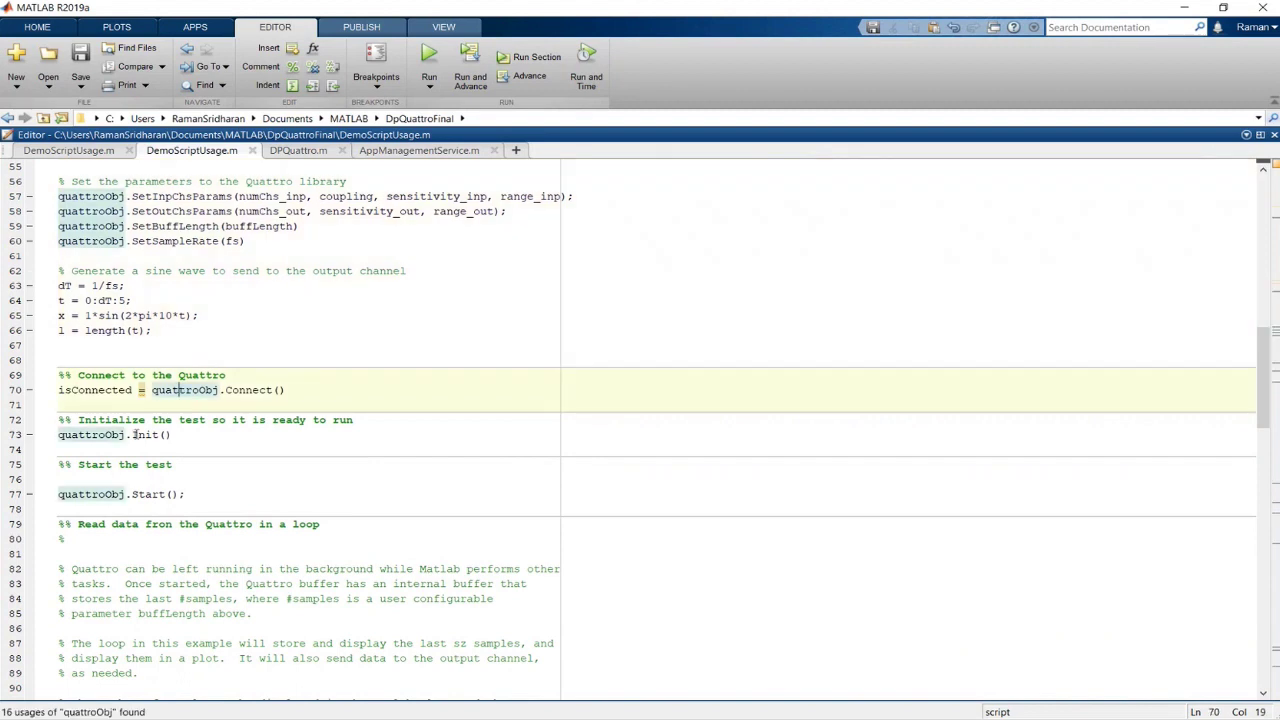
left_click(108, 494)
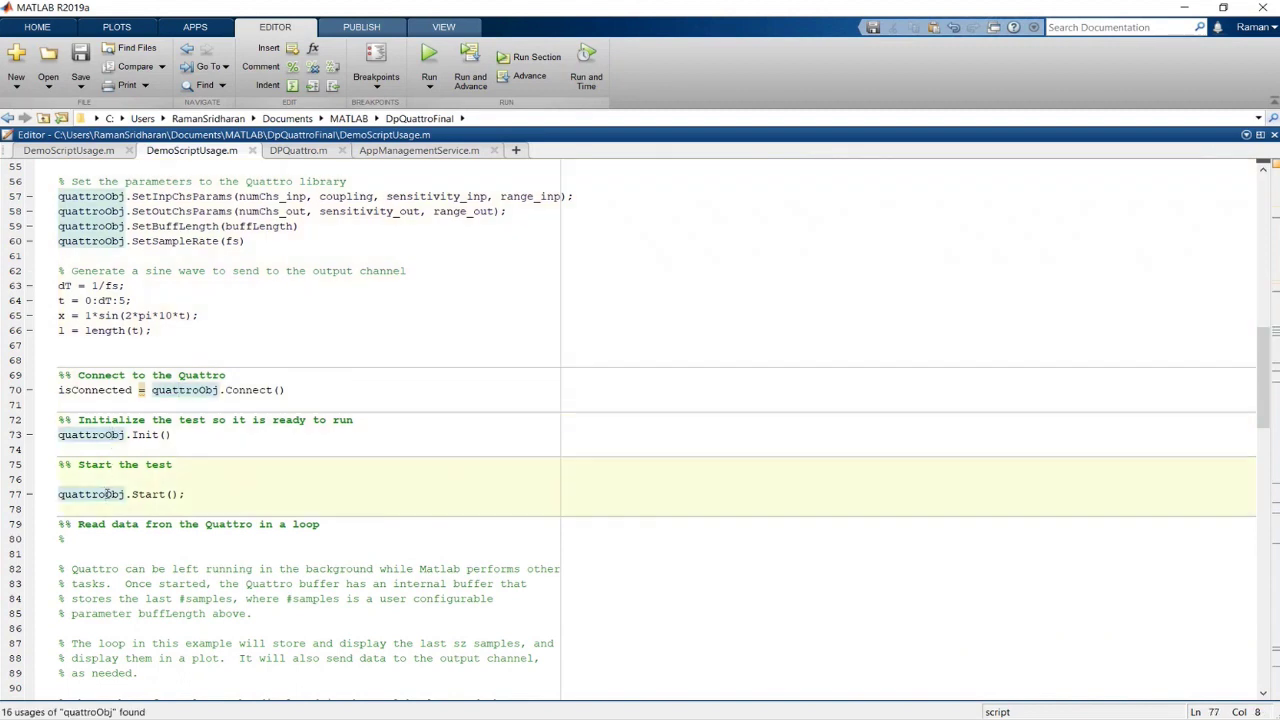
Read down through the script's channel setup and acquisition lines.
scroll("down", 3)
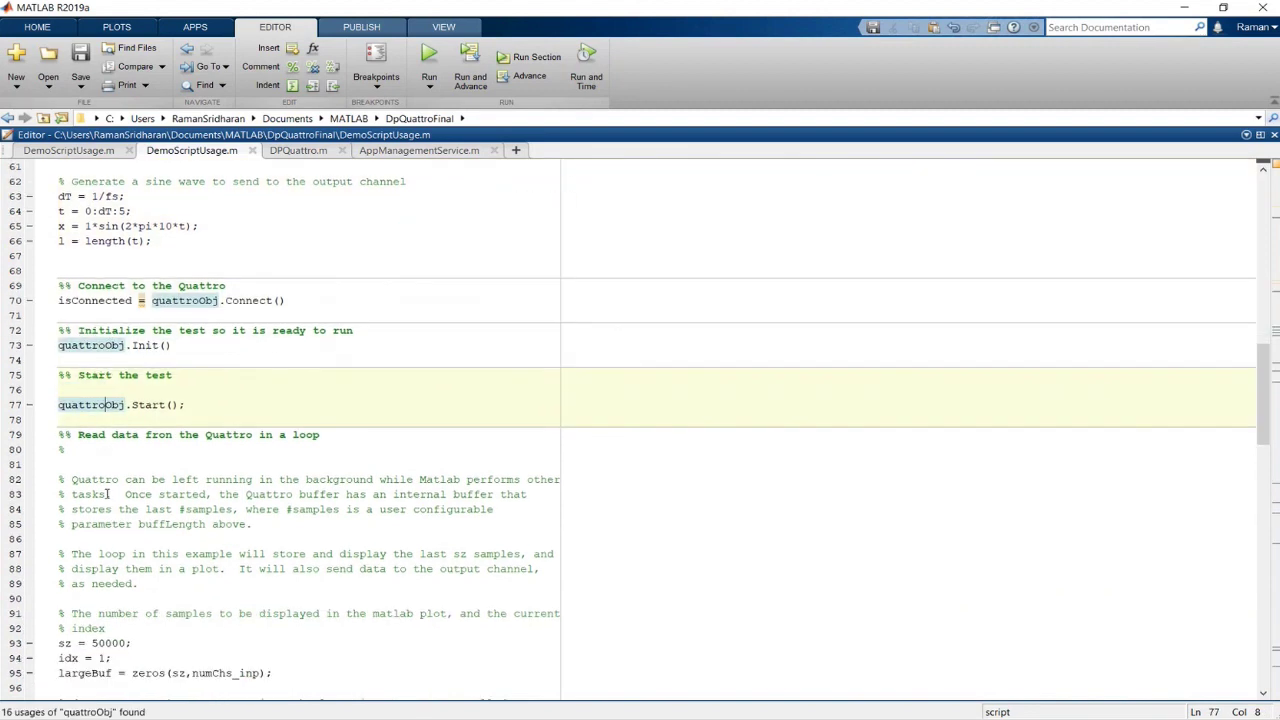
scroll("down", 3)
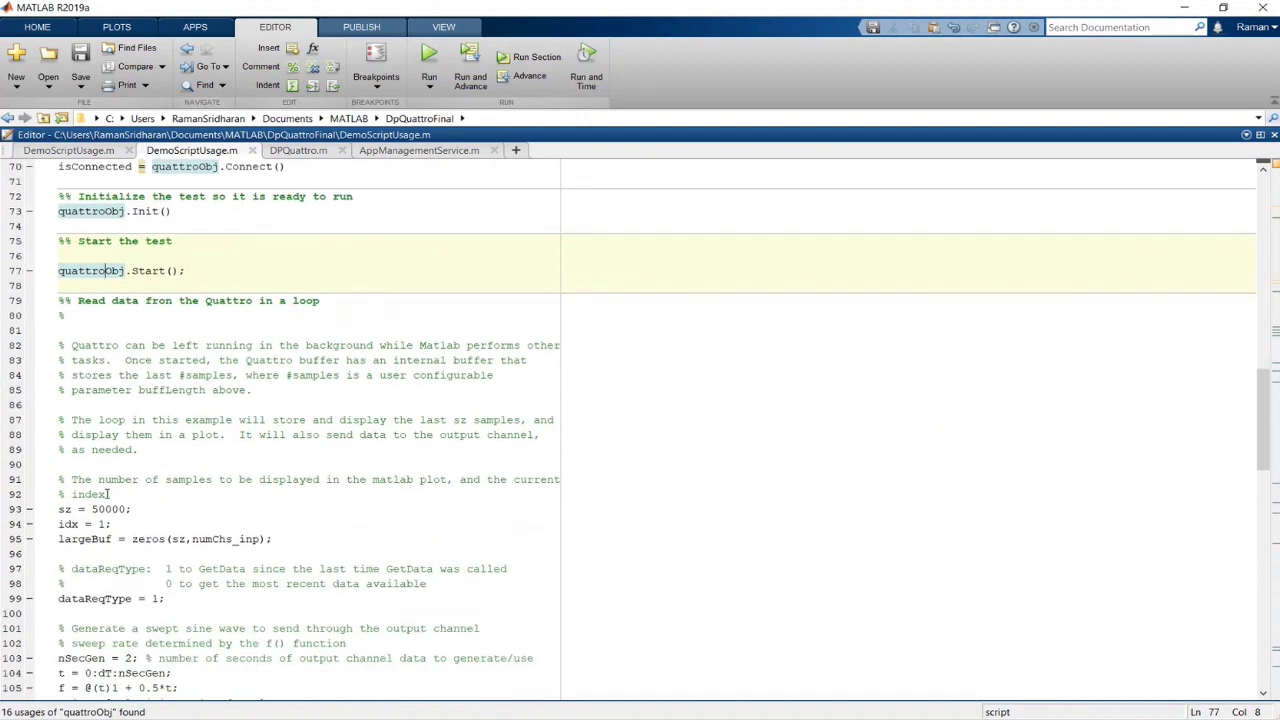
scroll("down", 3)
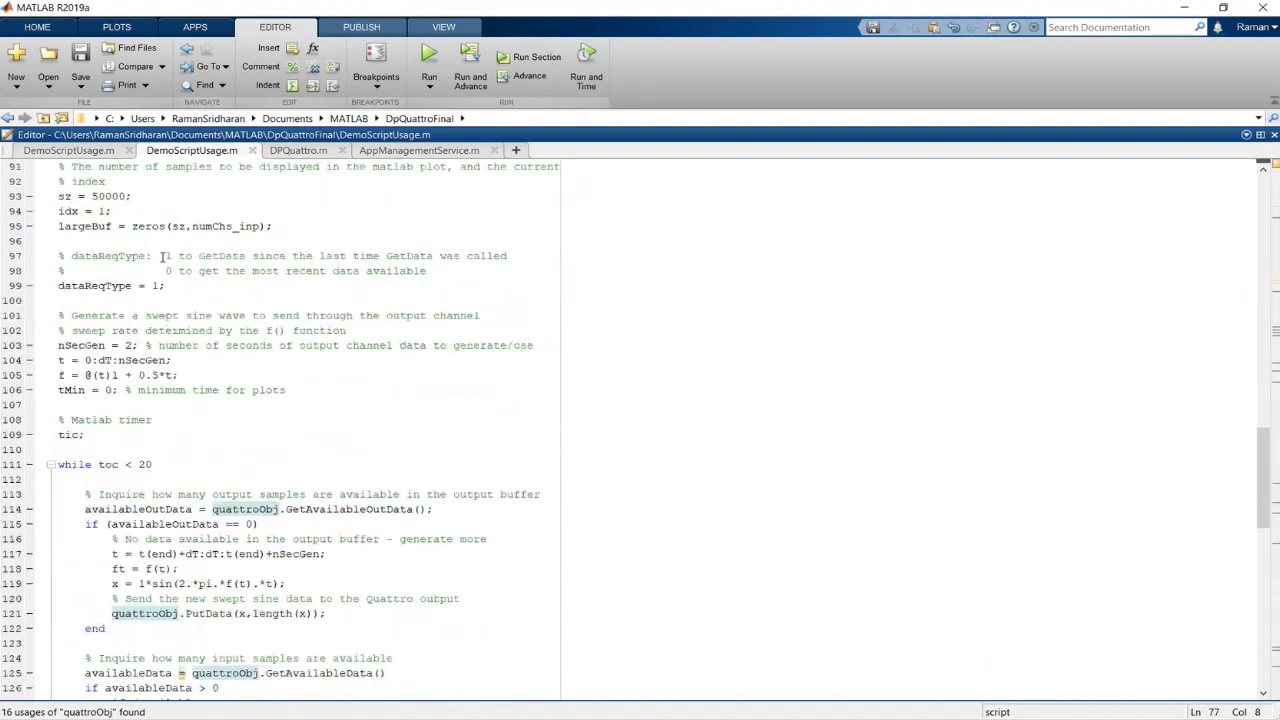
scroll("down", 3)
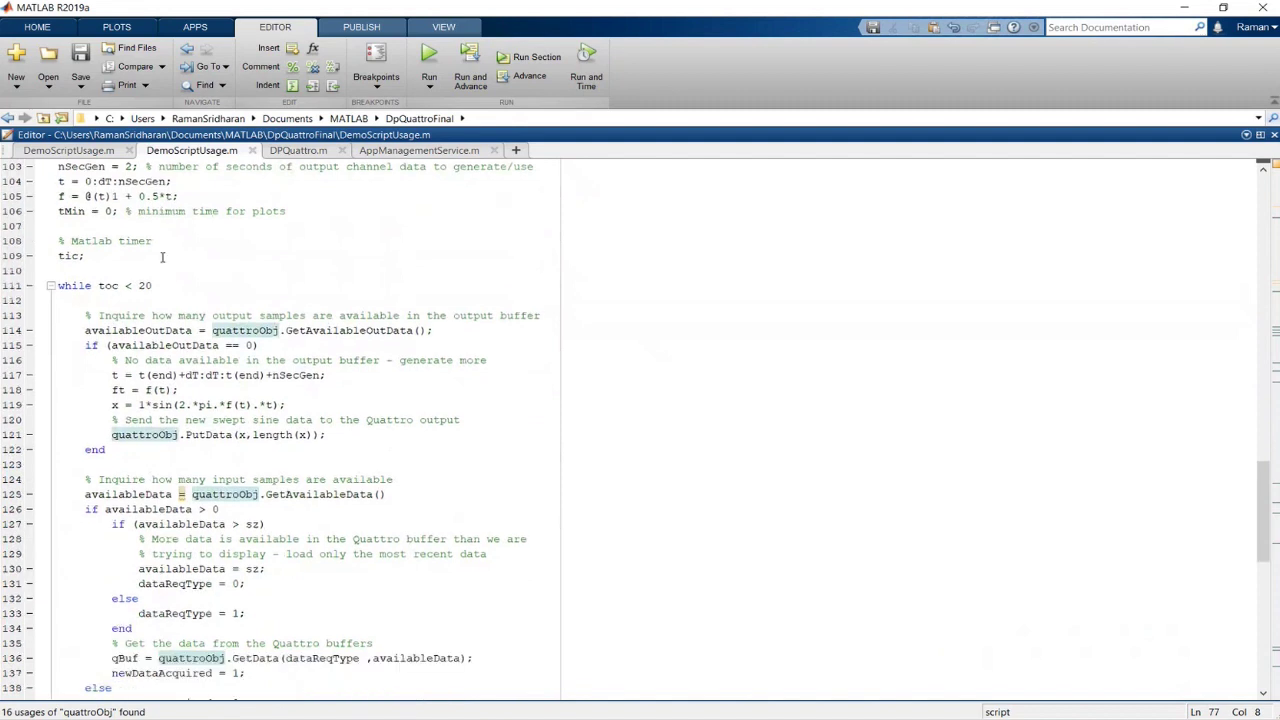
scroll("down", 3)
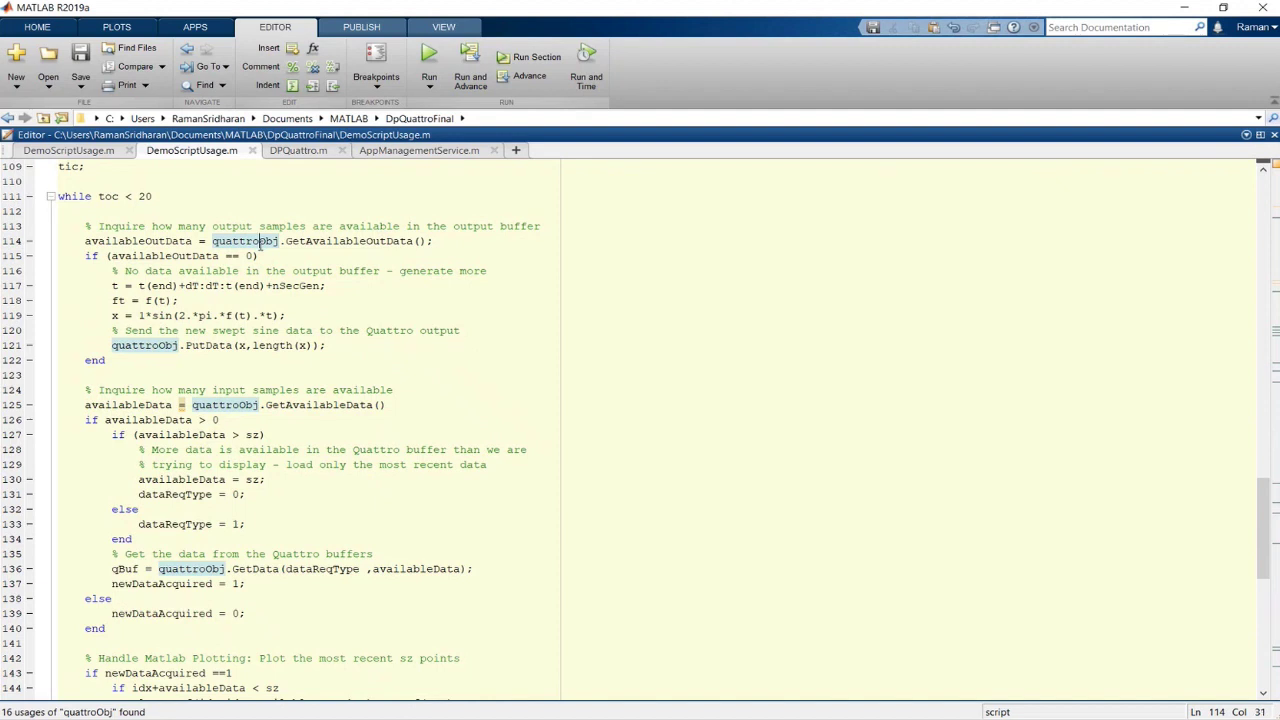
mouse_move(156, 344)
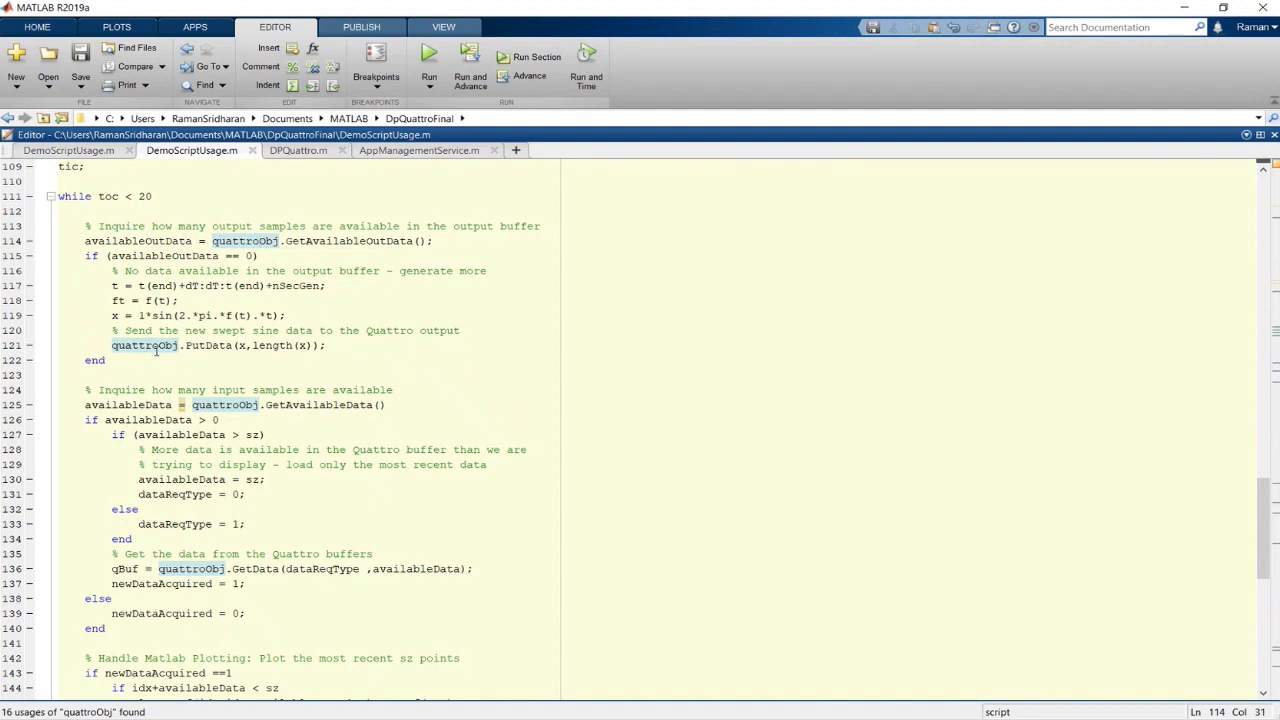
left_click(204, 344)
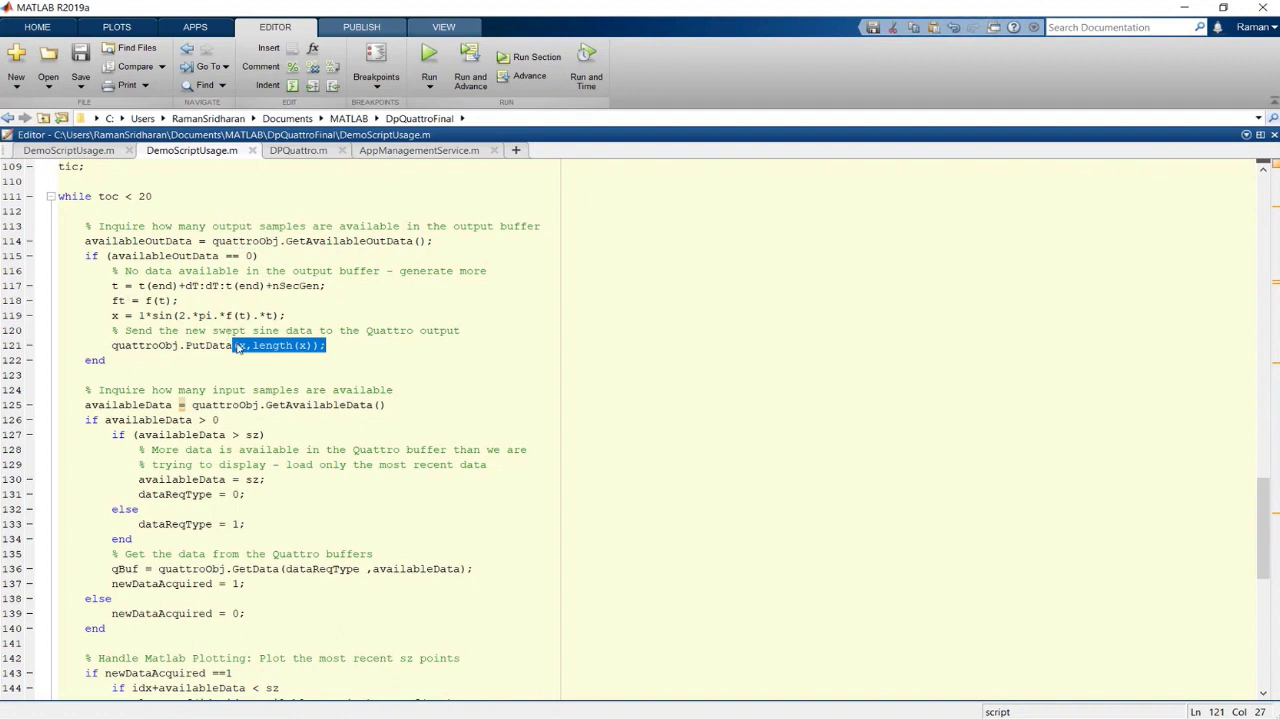
left_click(240, 344)
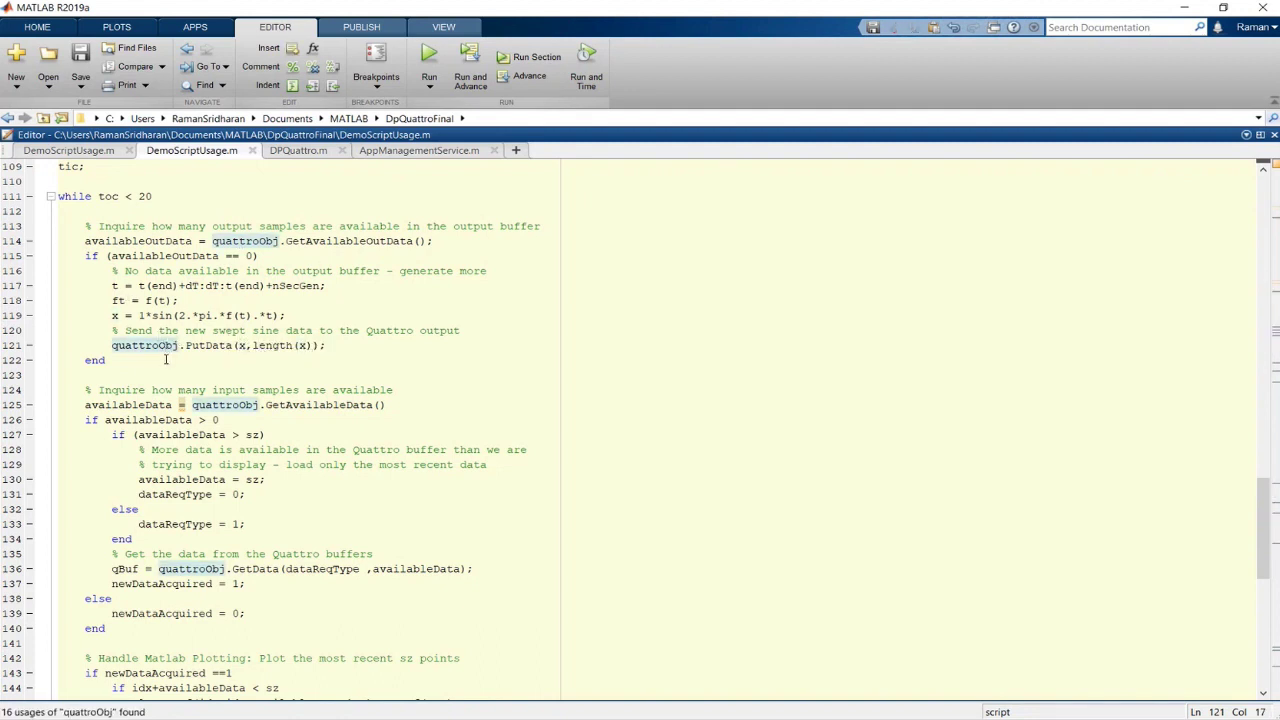
scroll("down", 3)
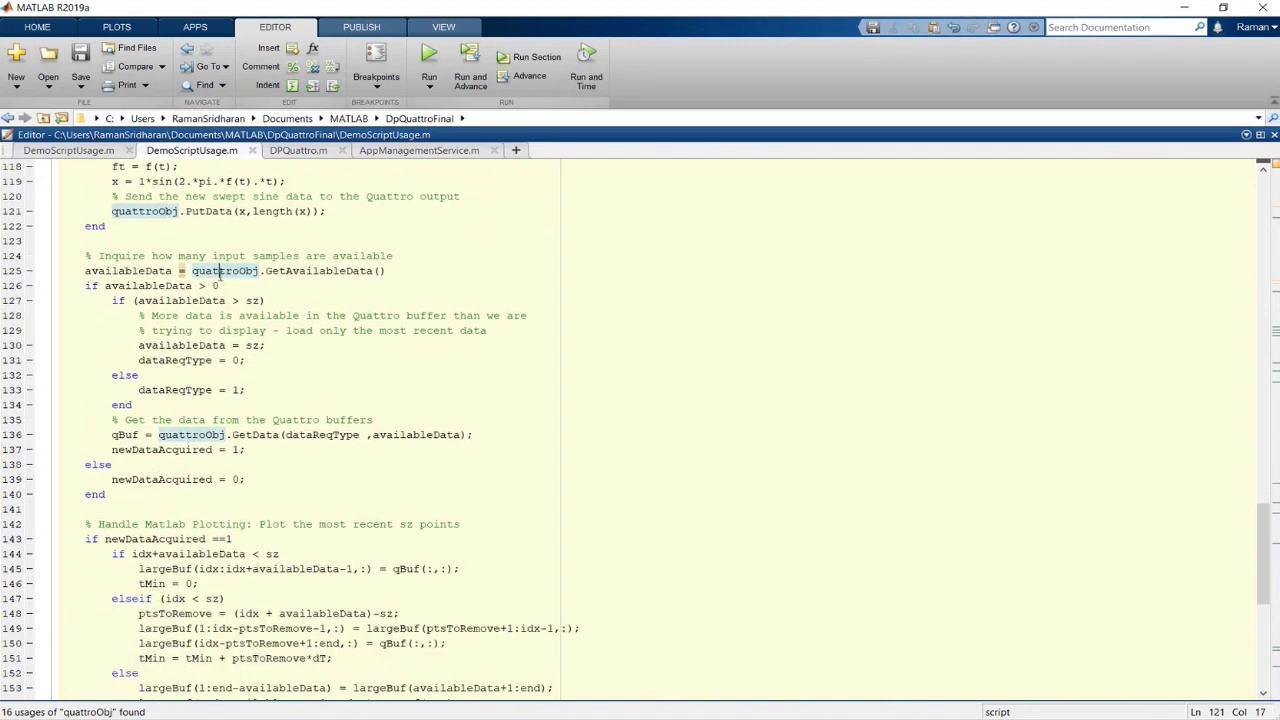
left_click(184, 434)
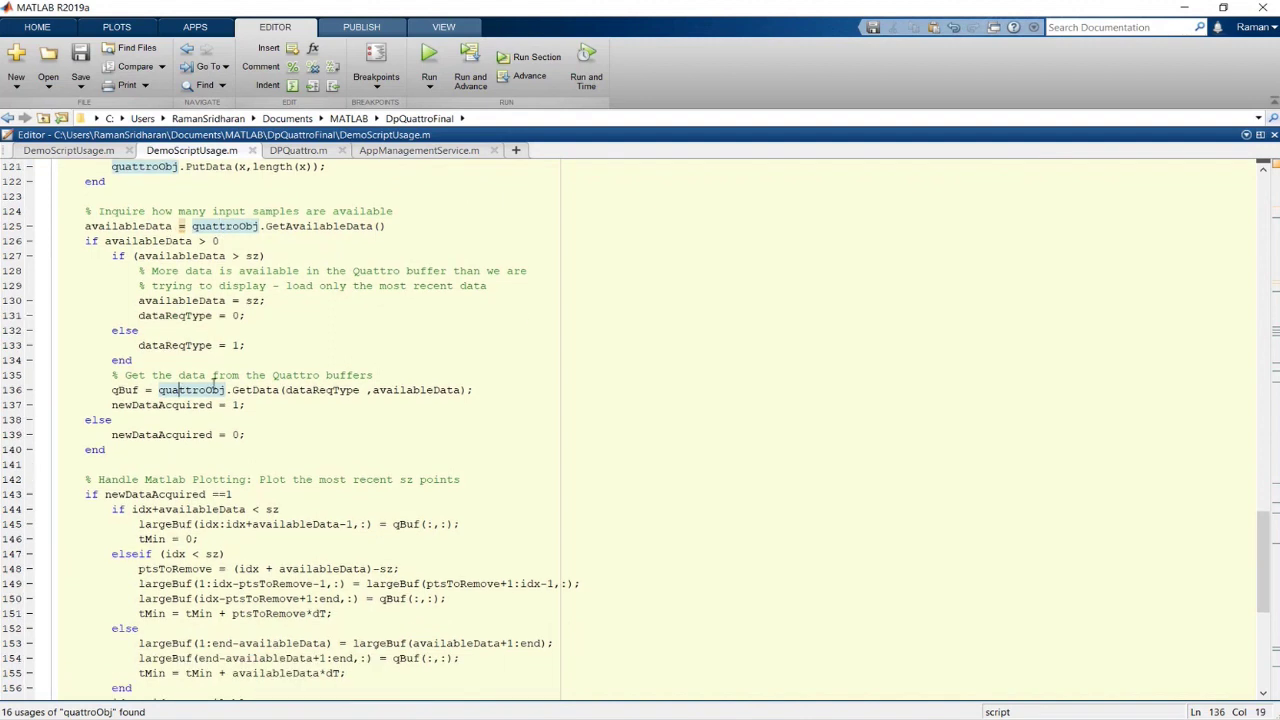
Inspect the 20-second acquisition loop, run the test-start section and close the measured voltage plot.
scroll("down", 3)
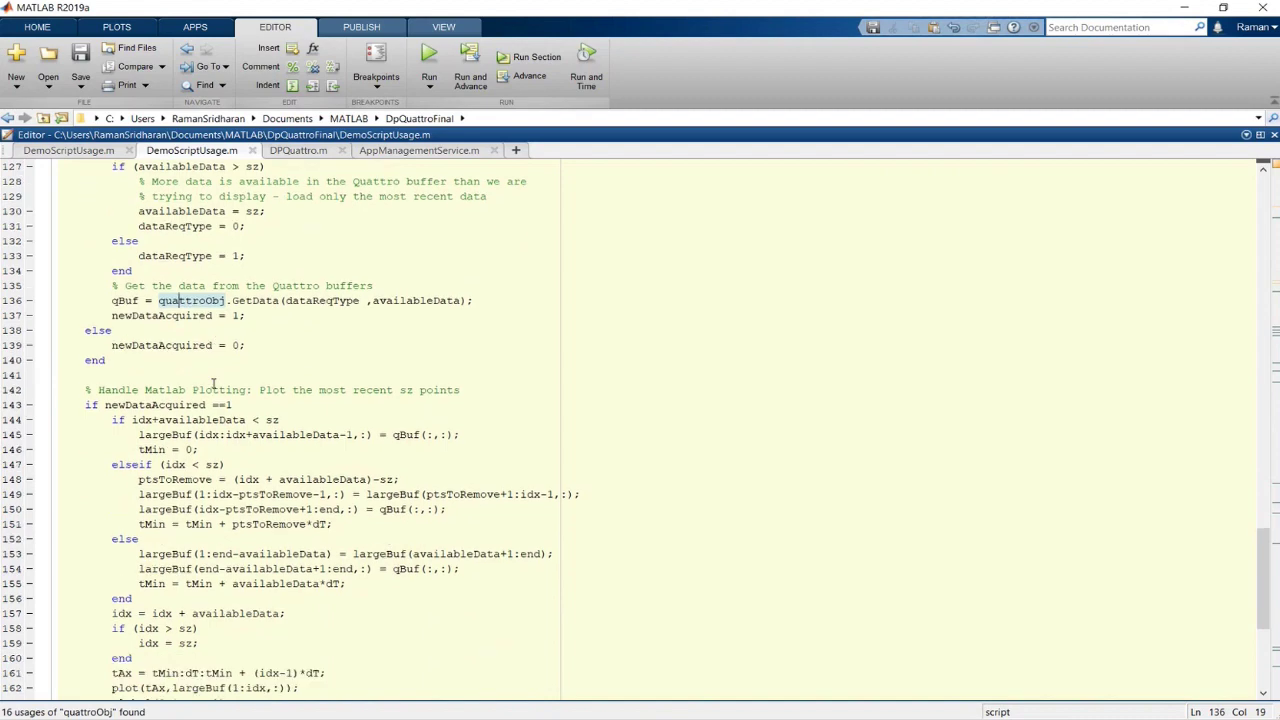
scroll("down", 3)
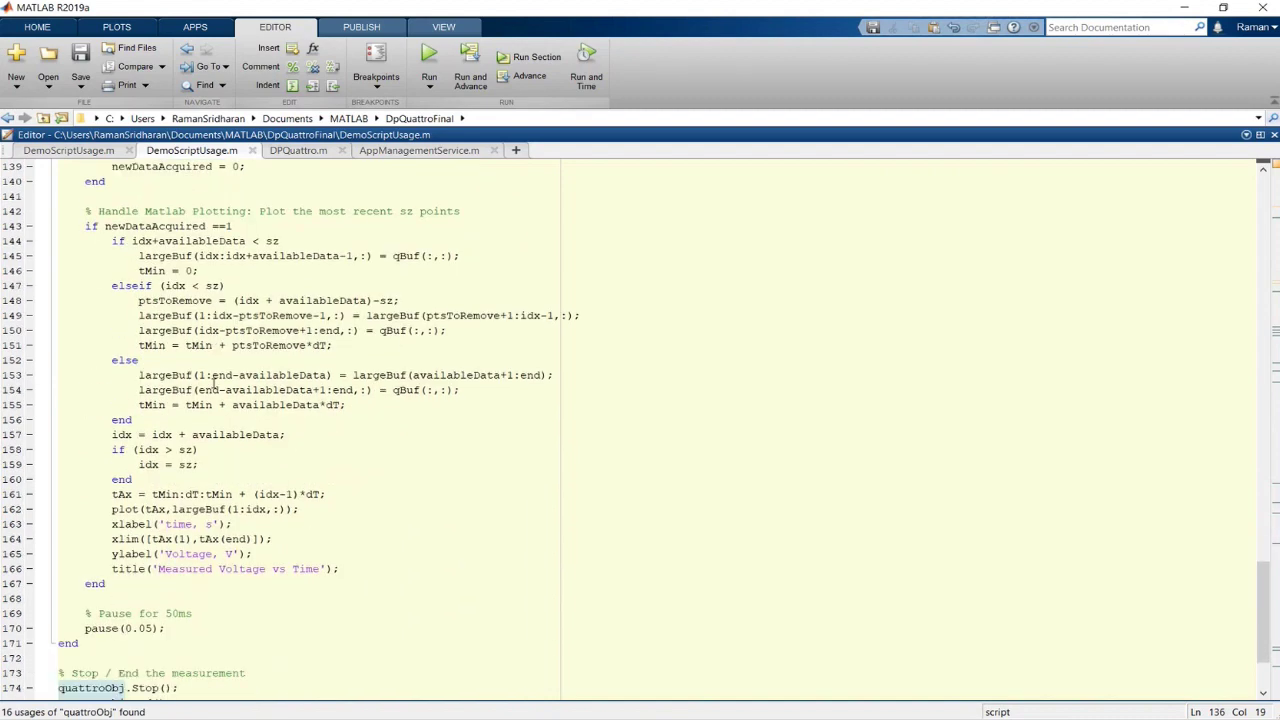
scroll("down", 3)
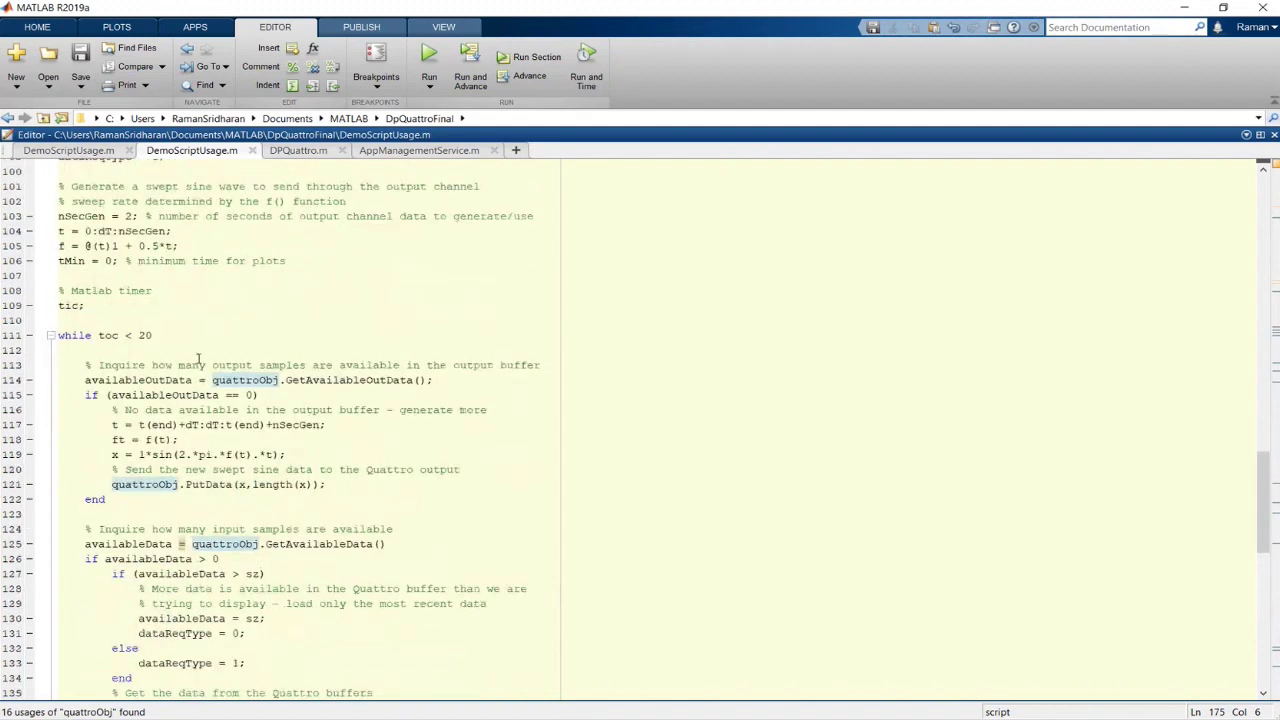
double_click(108, 336)
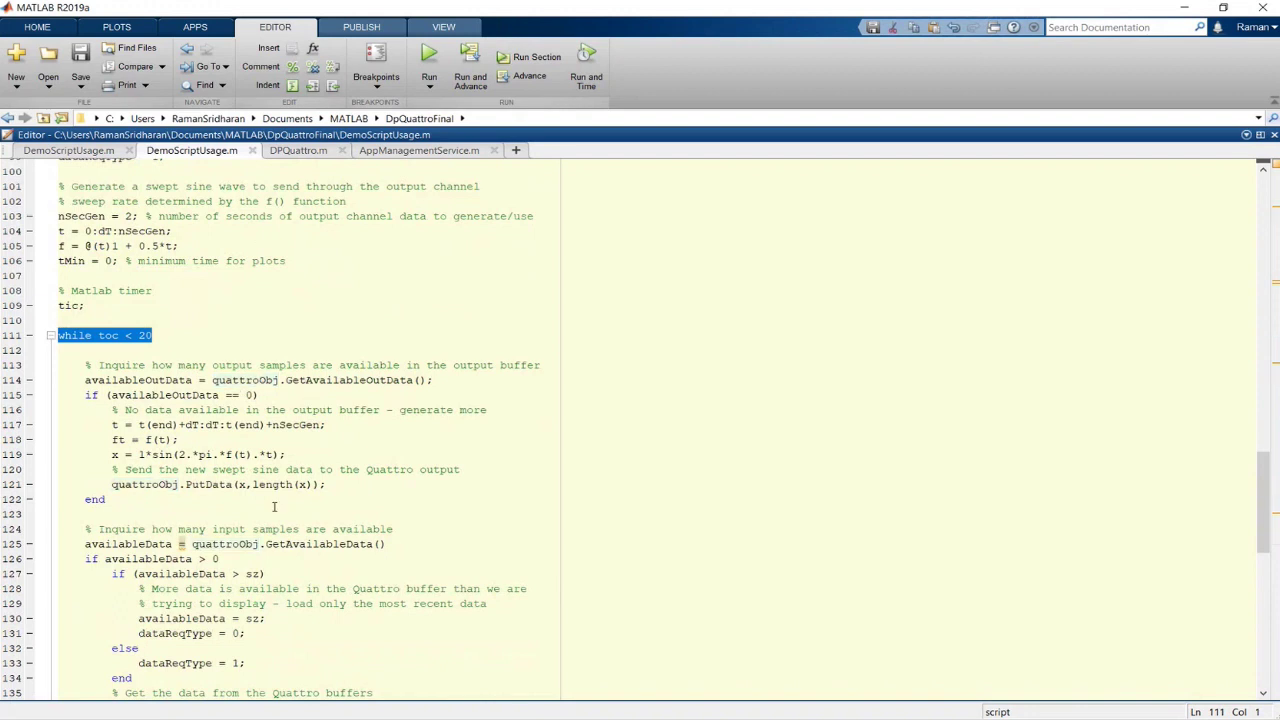
mouse_move(288, 516)
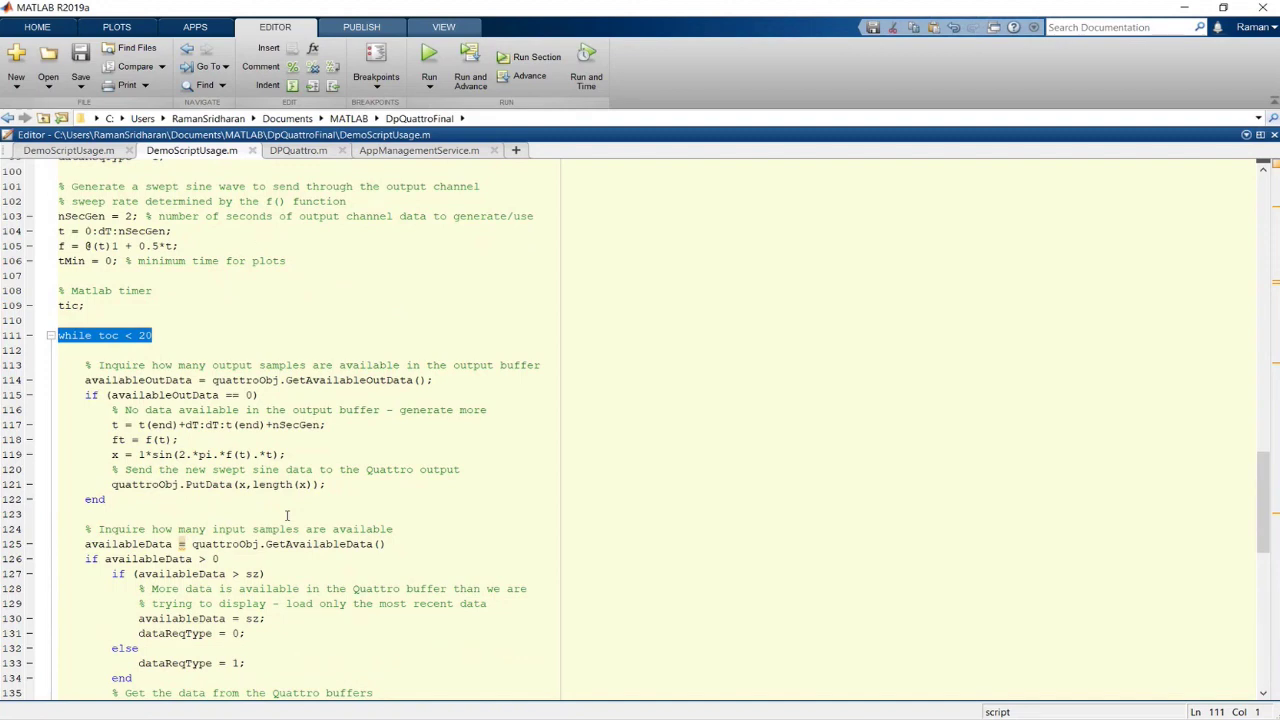
scroll("down", 3)
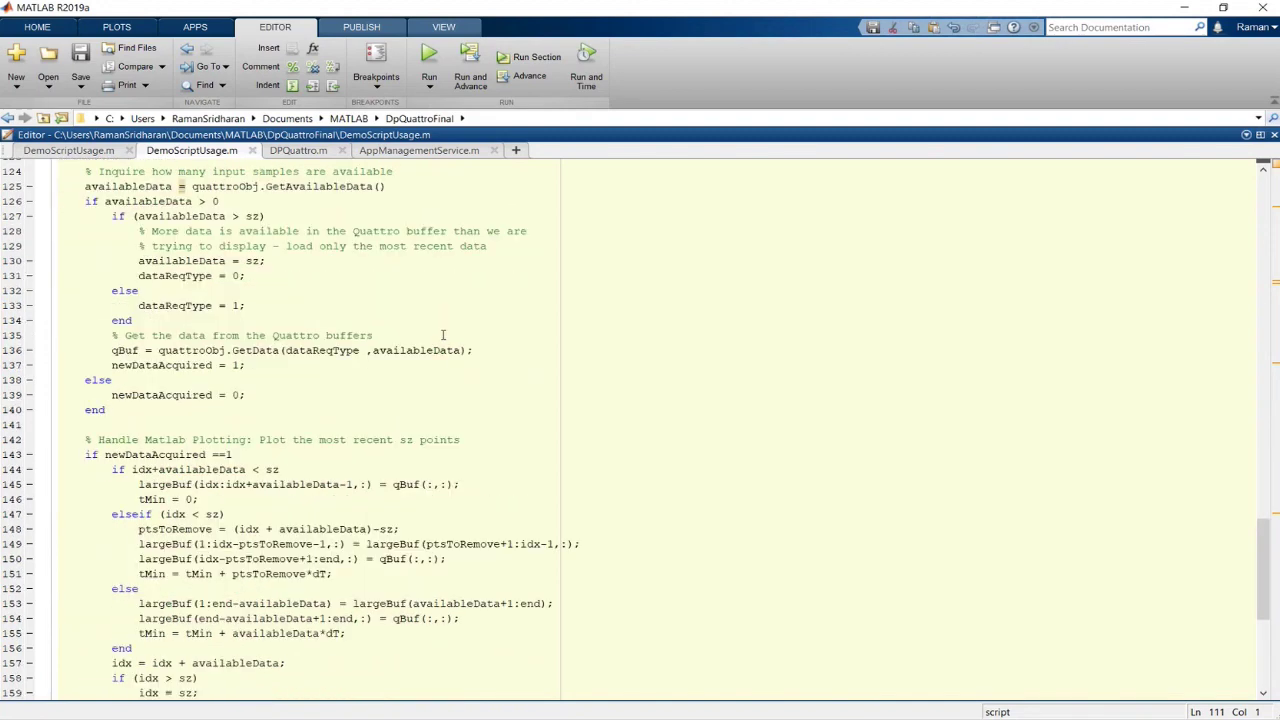
scroll("down", 3)
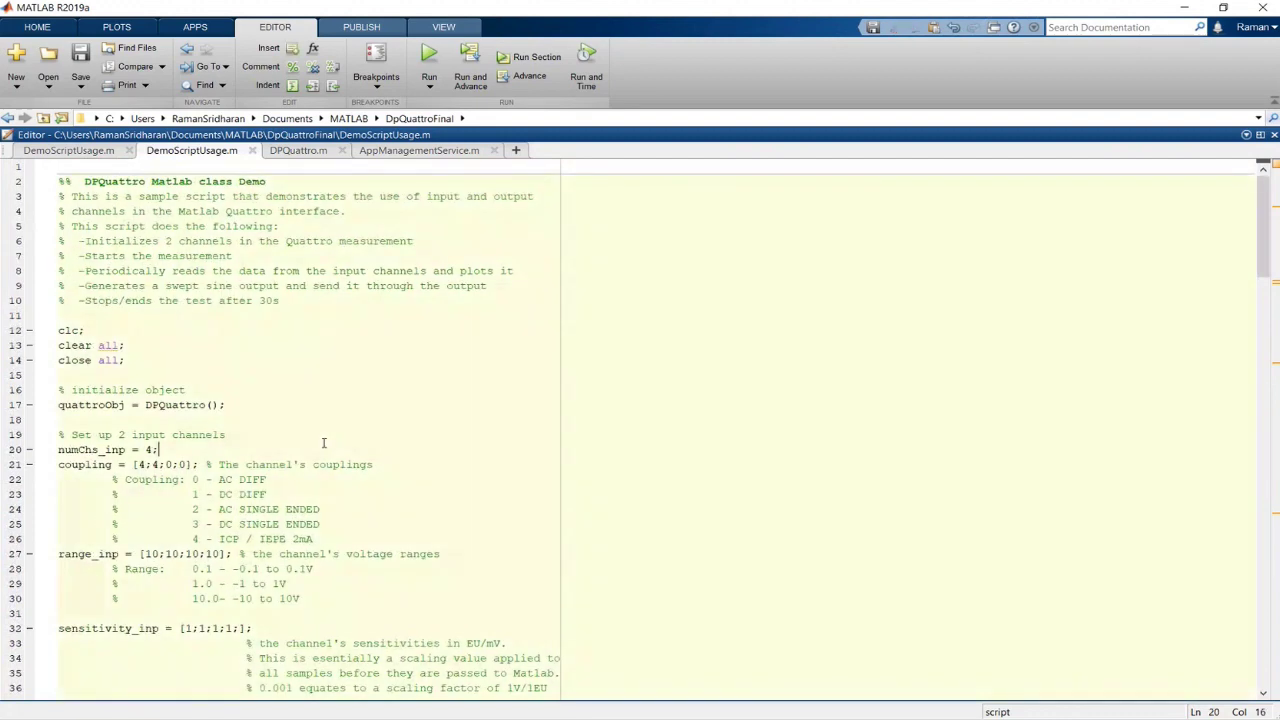
scroll("down", 3)
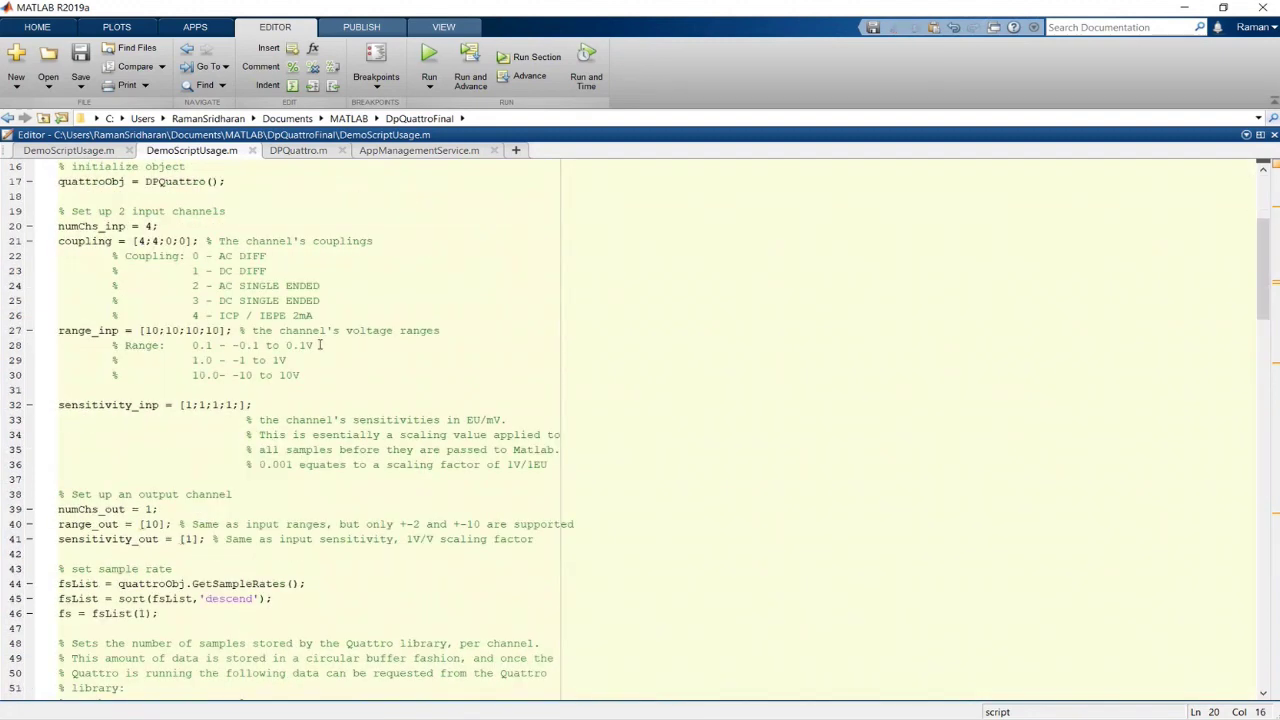
scroll("down", 3)
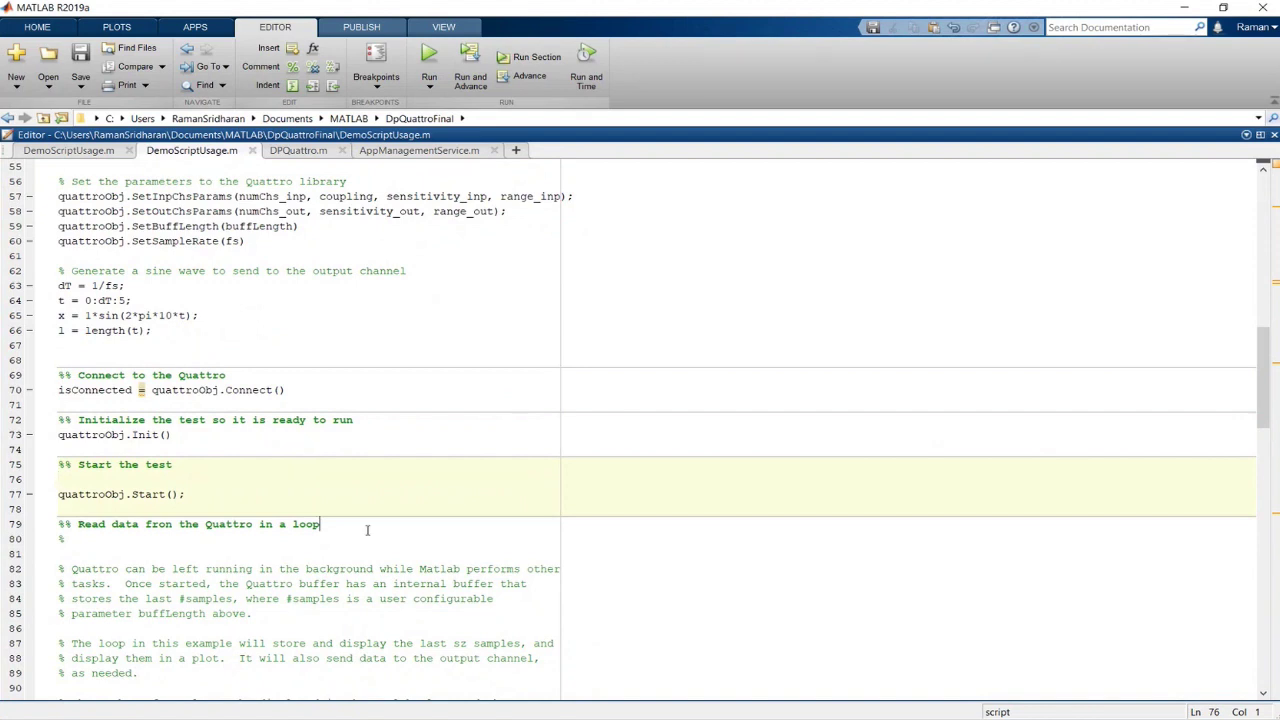
left_click(428, 56)
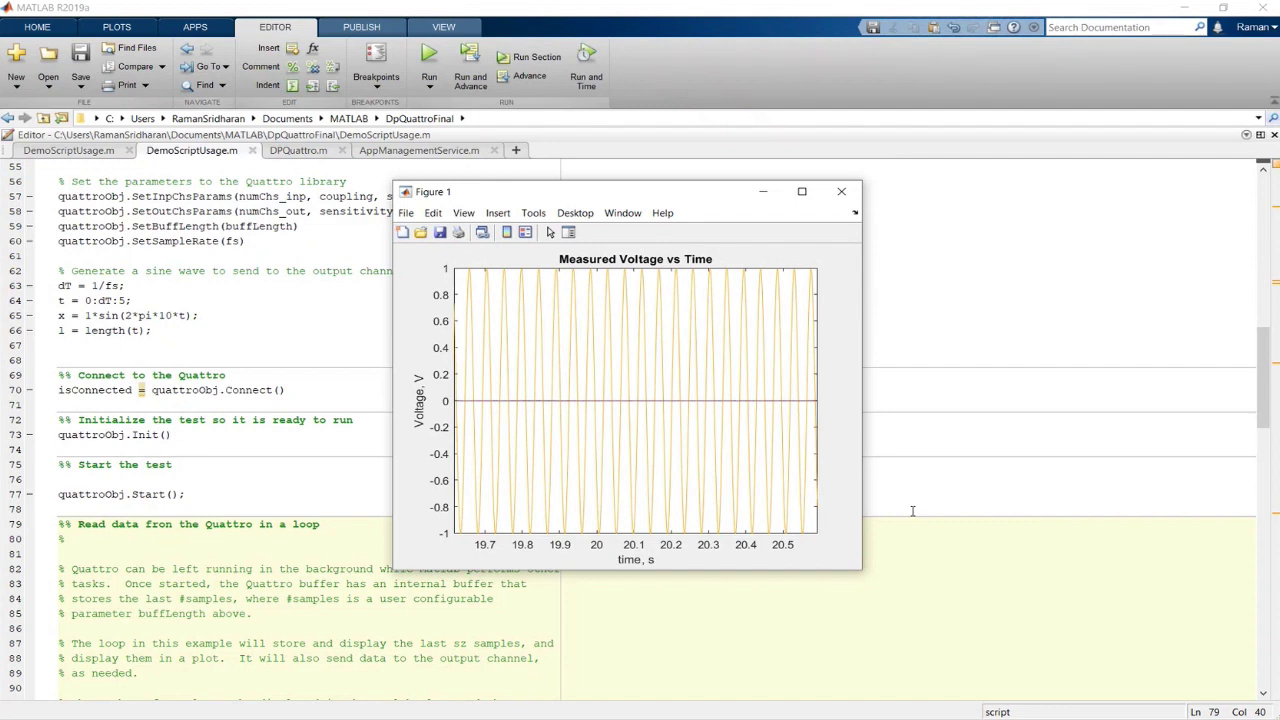
mouse_move(512, 394)
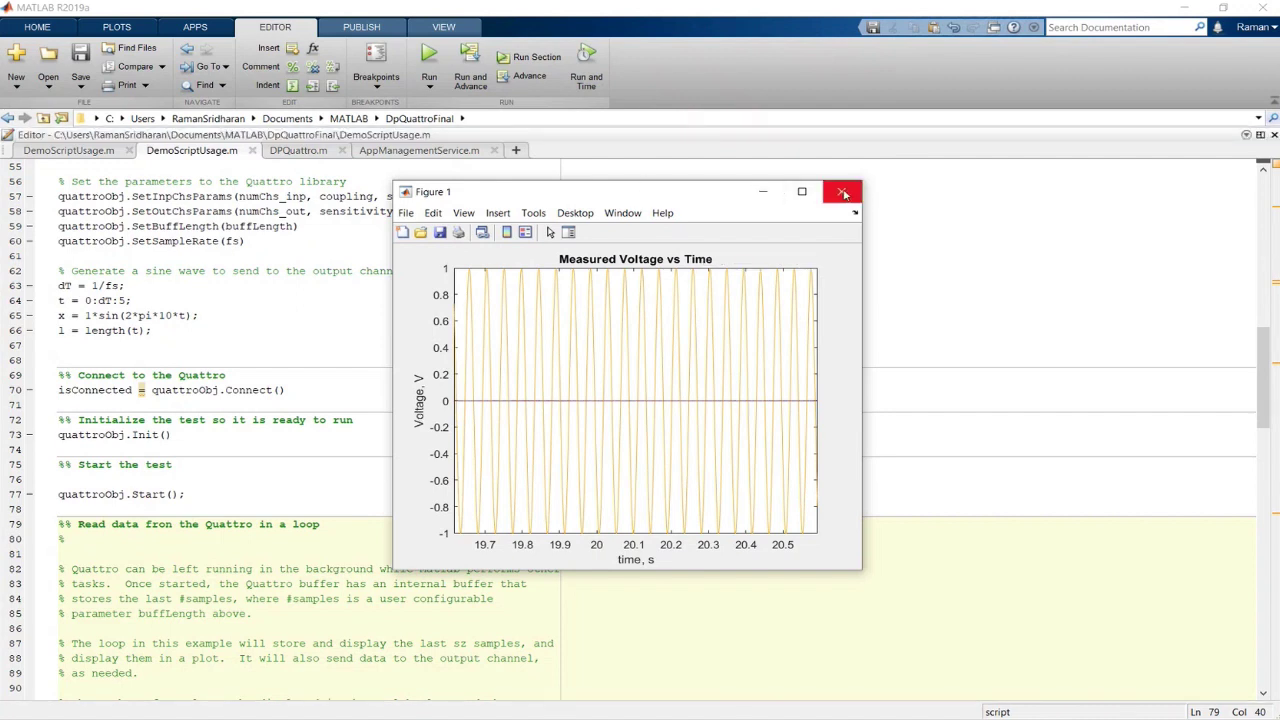
mouse_move(844, 192)
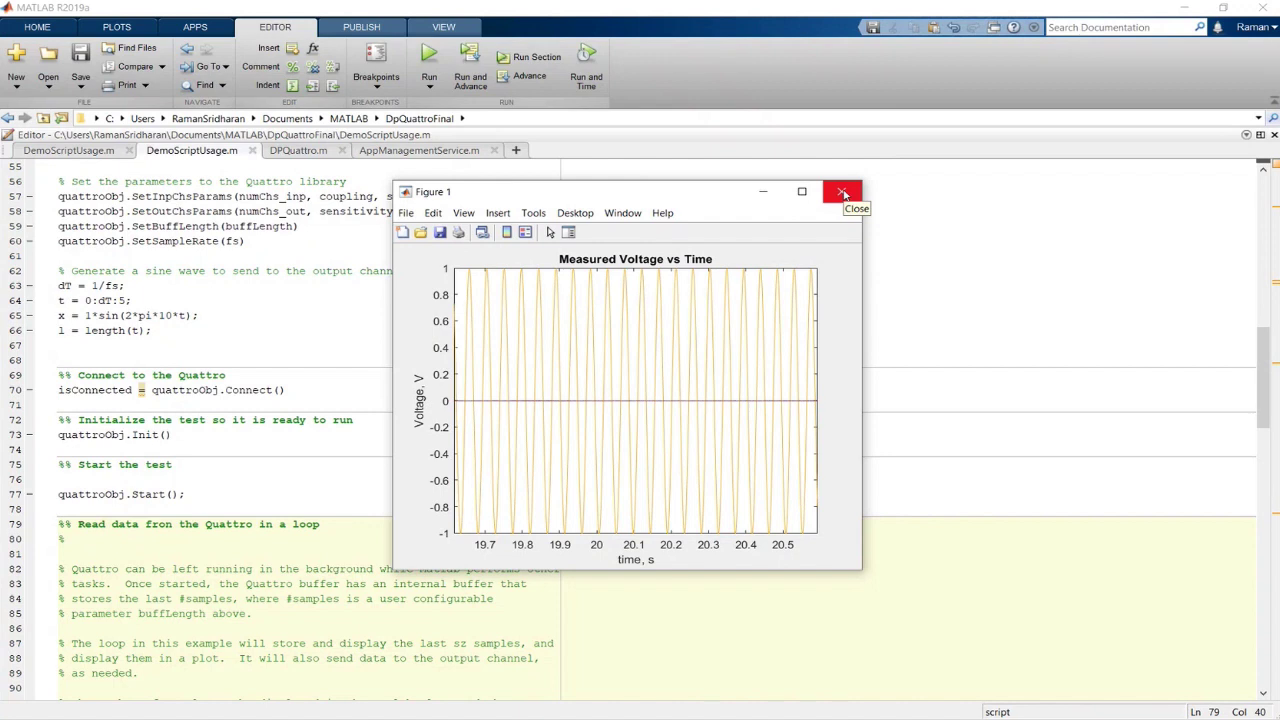
mouse_move(844, 192)
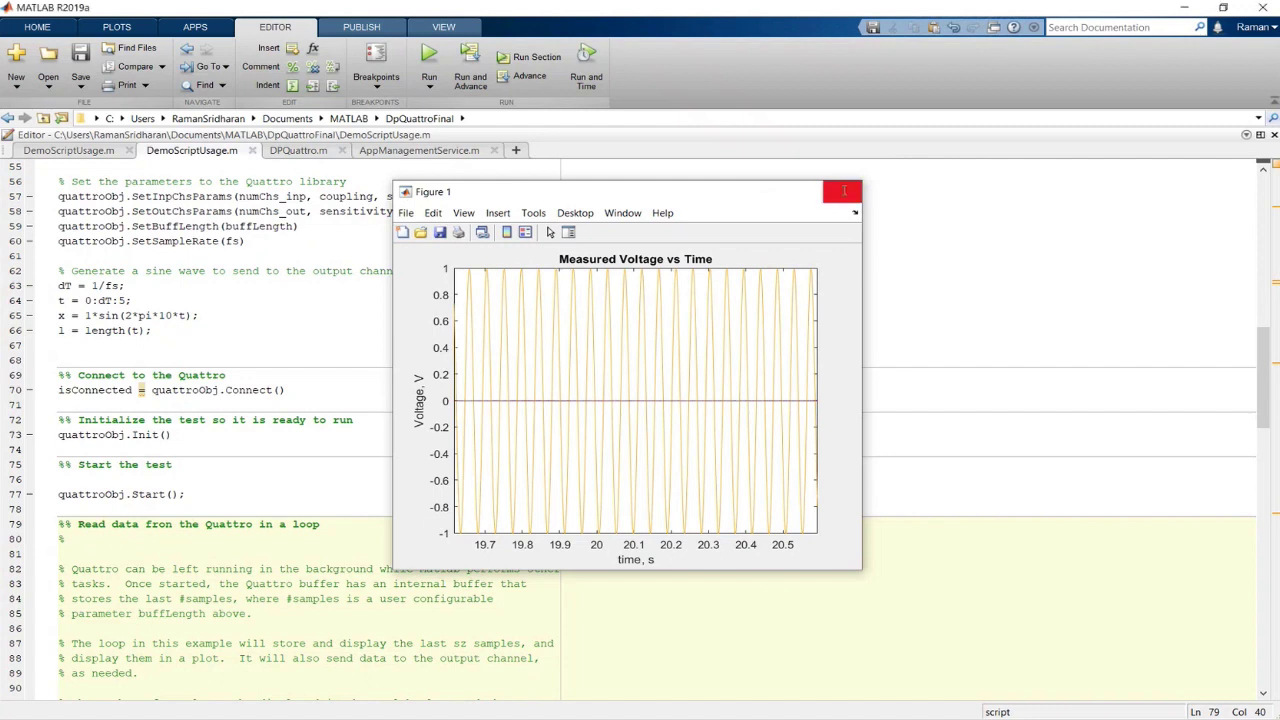
left_click(844, 192)
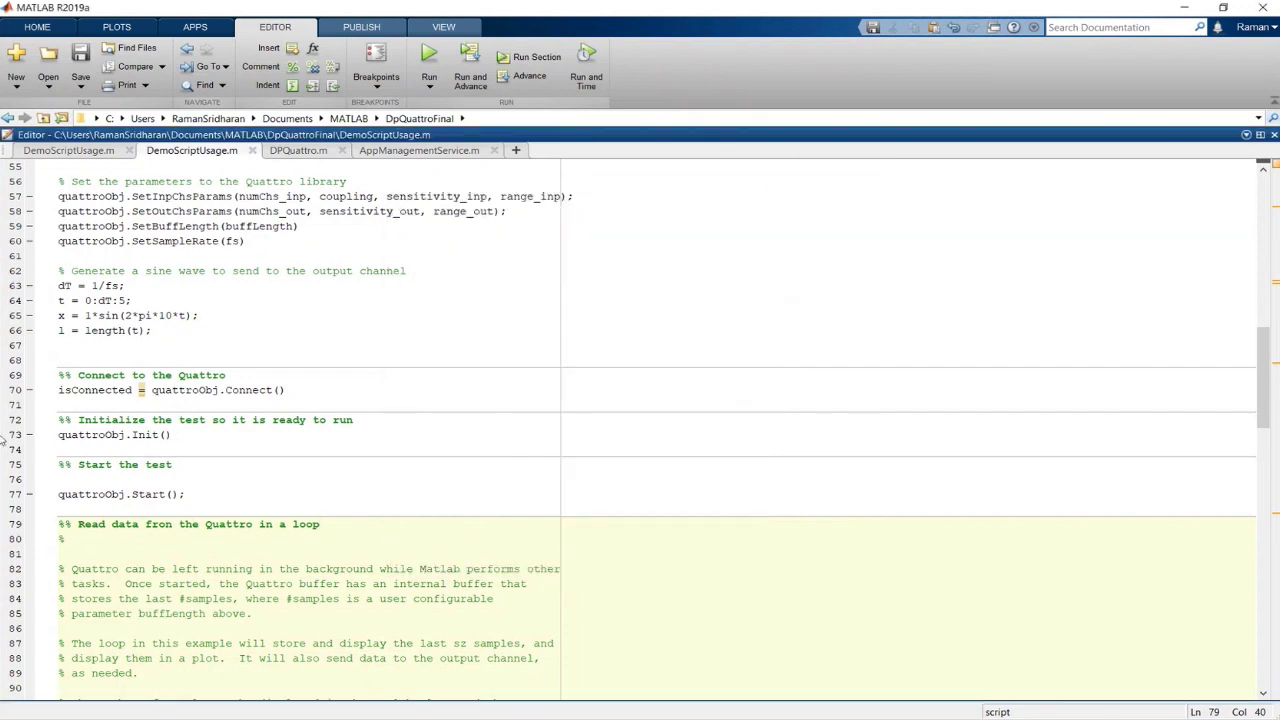
mouse_move(756, 312)
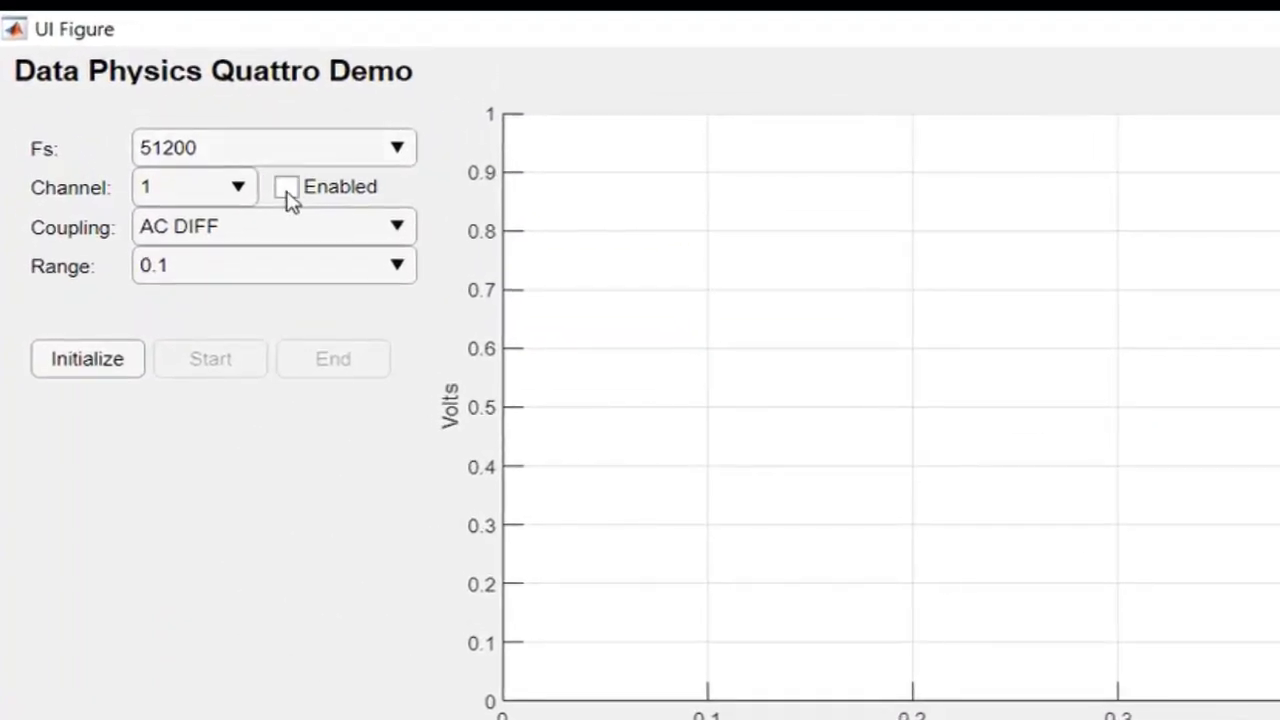
Enable Quattro input channels 1 and 2 with ICP coupling.
left_click(288, 188)
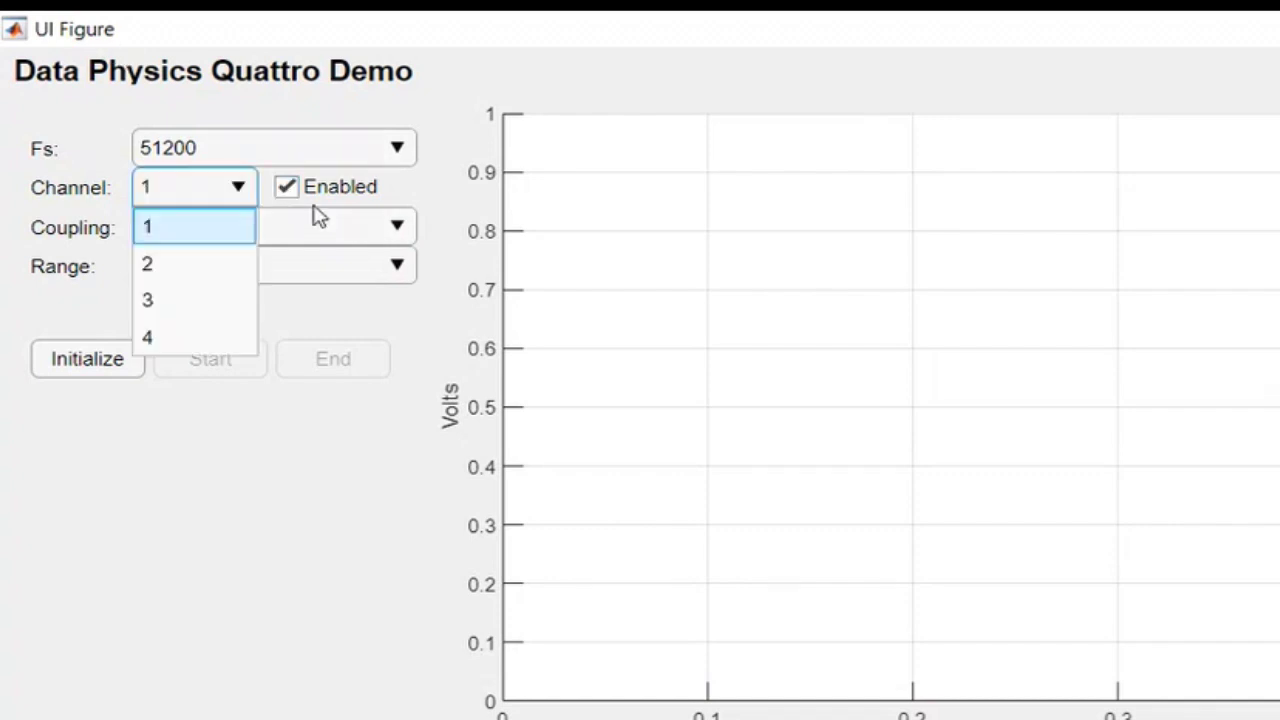
left_click(272, 226)
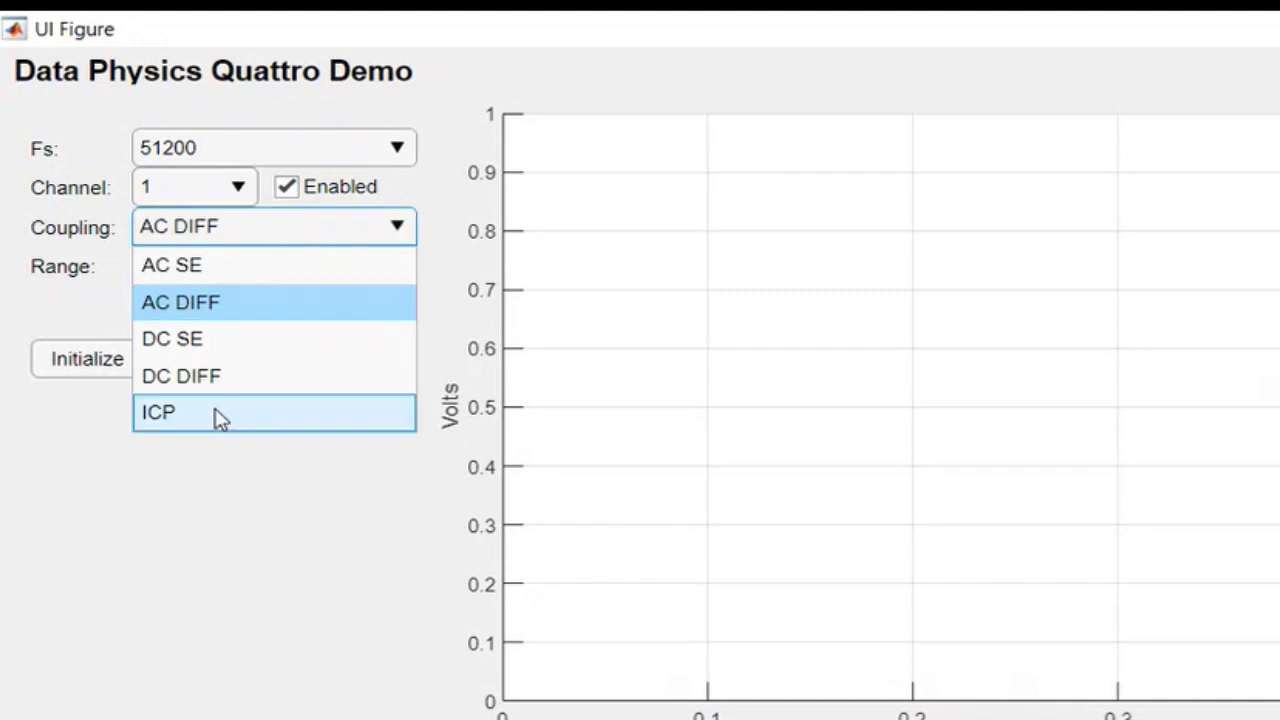
left_click(158, 412)
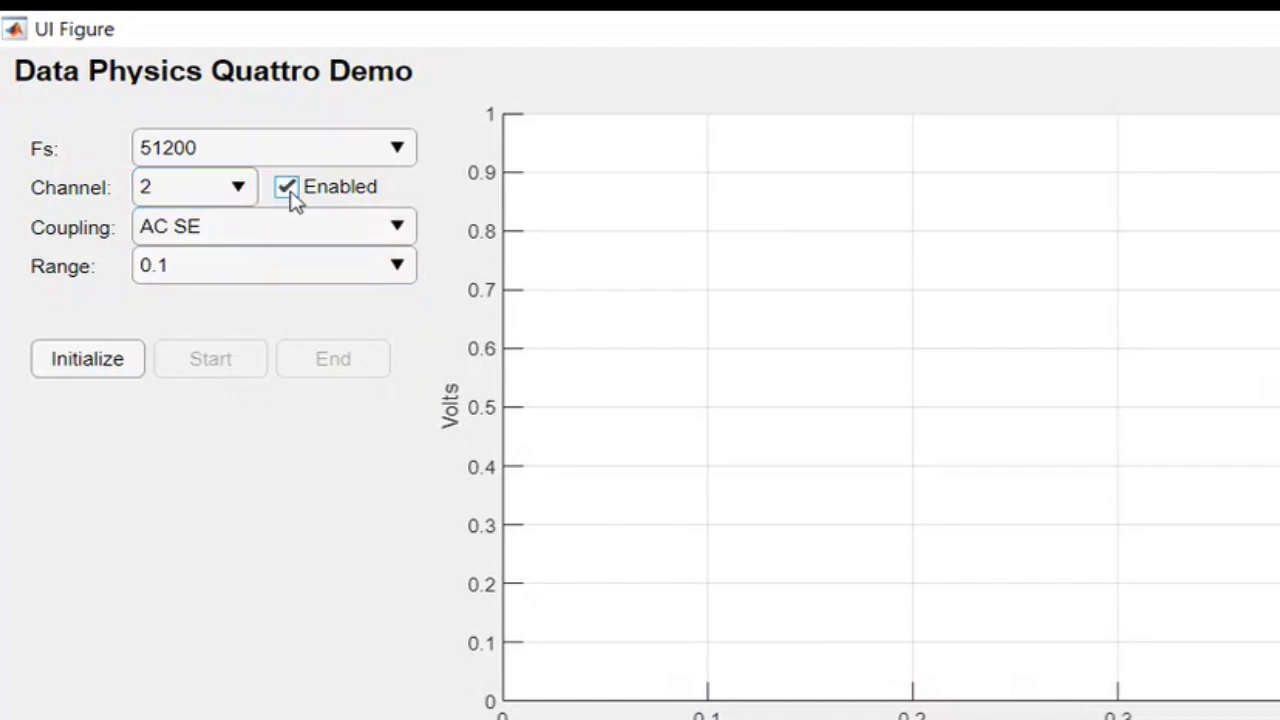
left_click(272, 226)
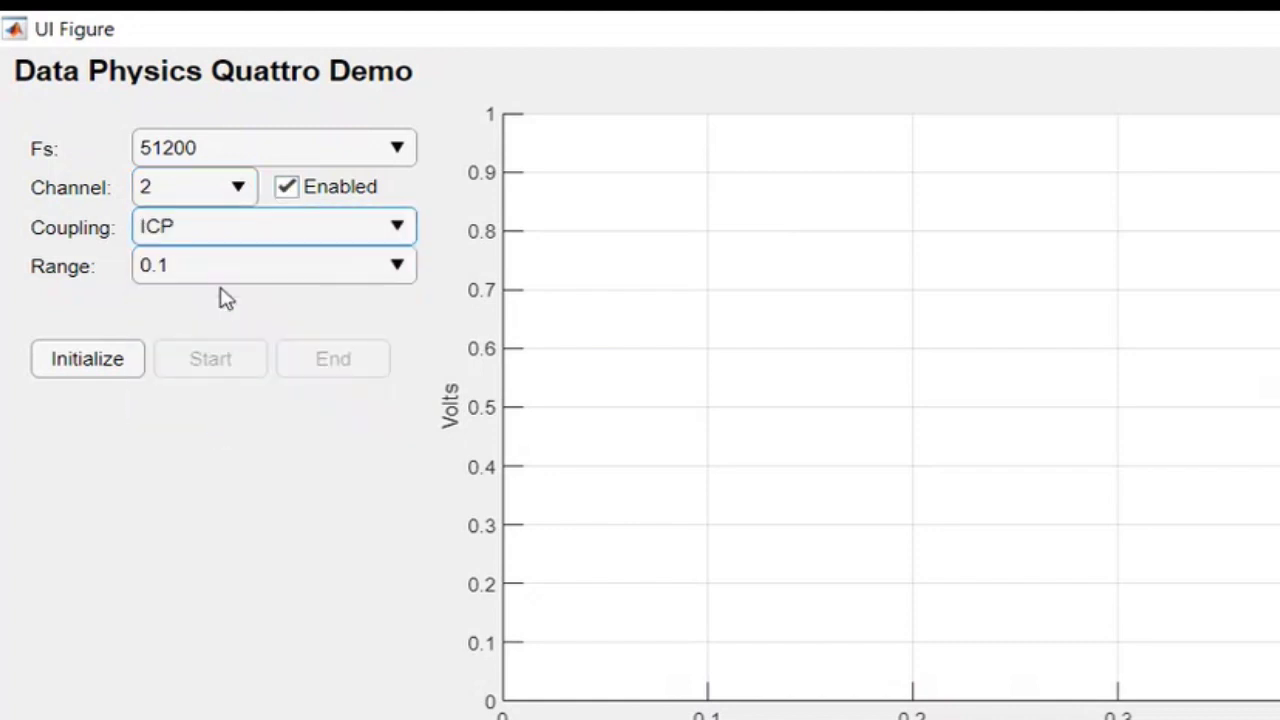
left_click(272, 264)
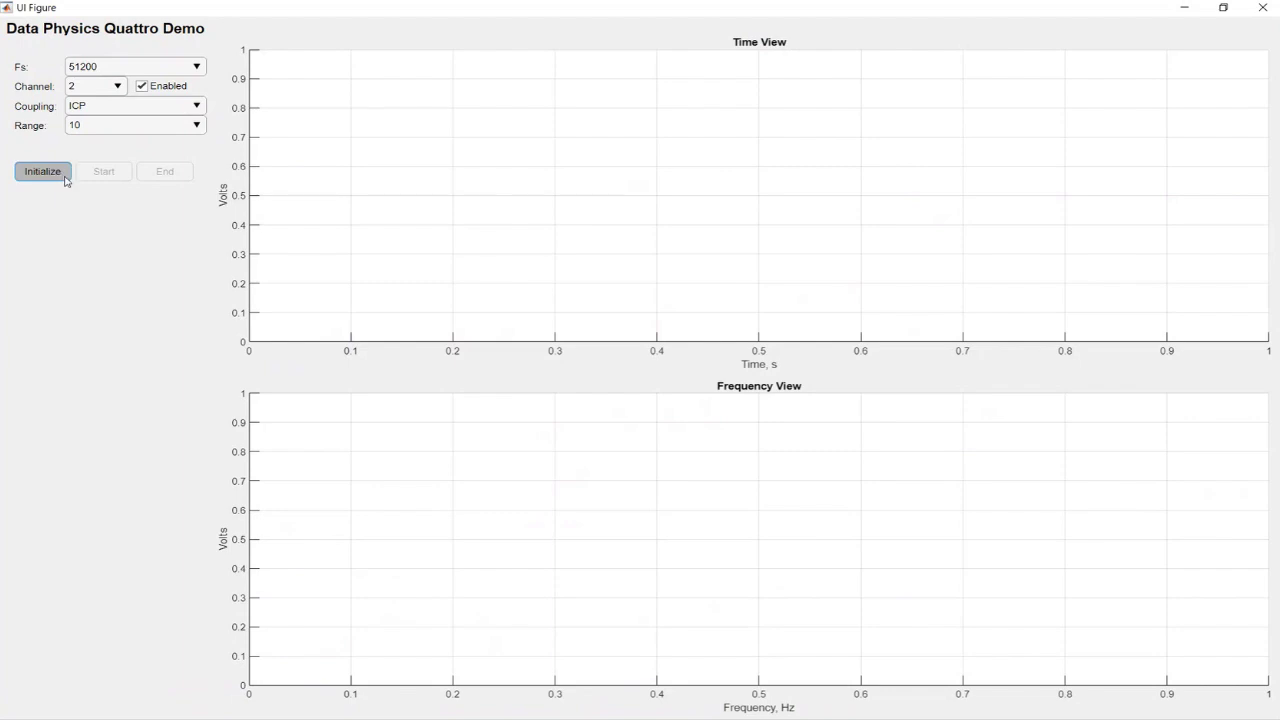
mouse_move(116, 232)
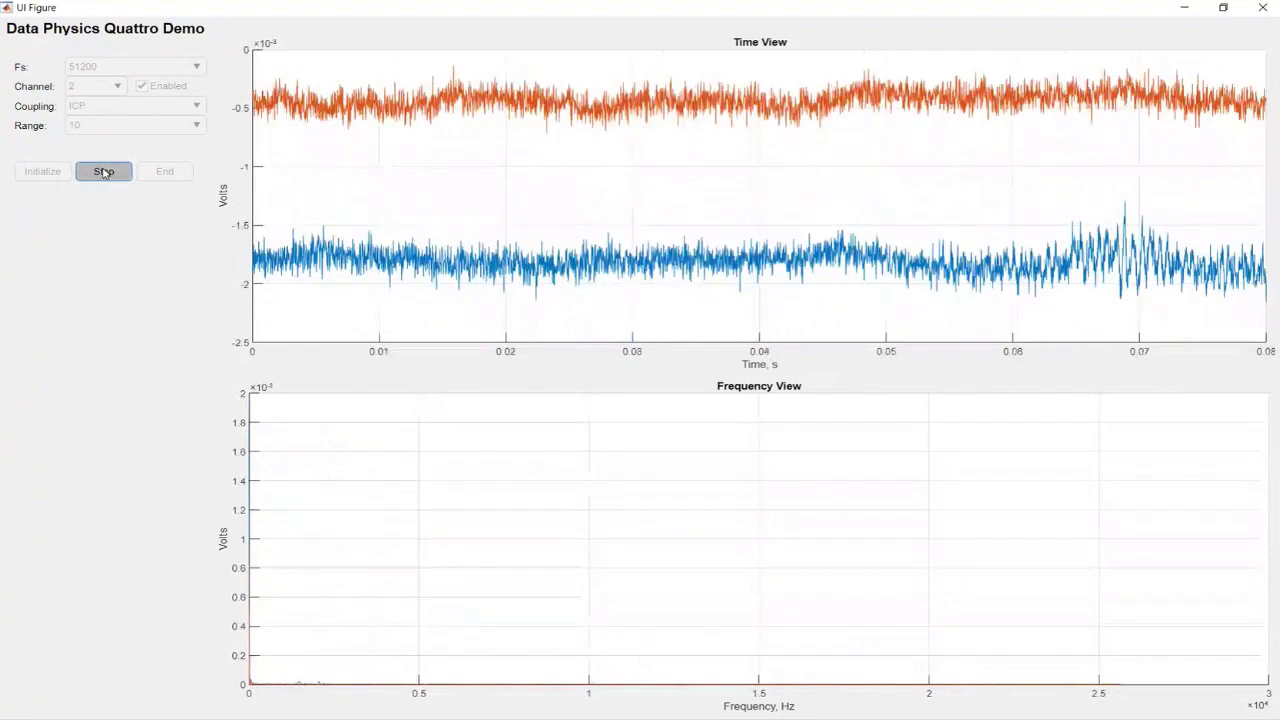
Stop and end the live Quattro measurement, then advance to the Thank You slide.
left_click(104, 172)
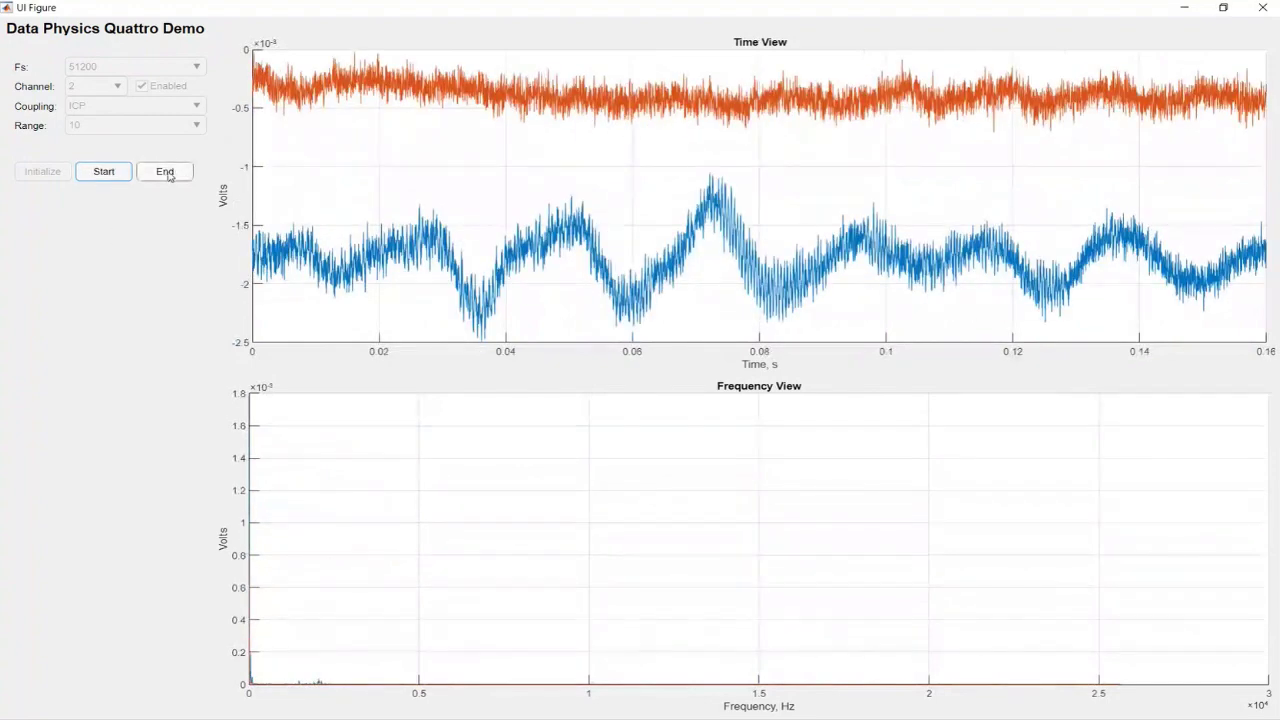
left_click(164, 172)
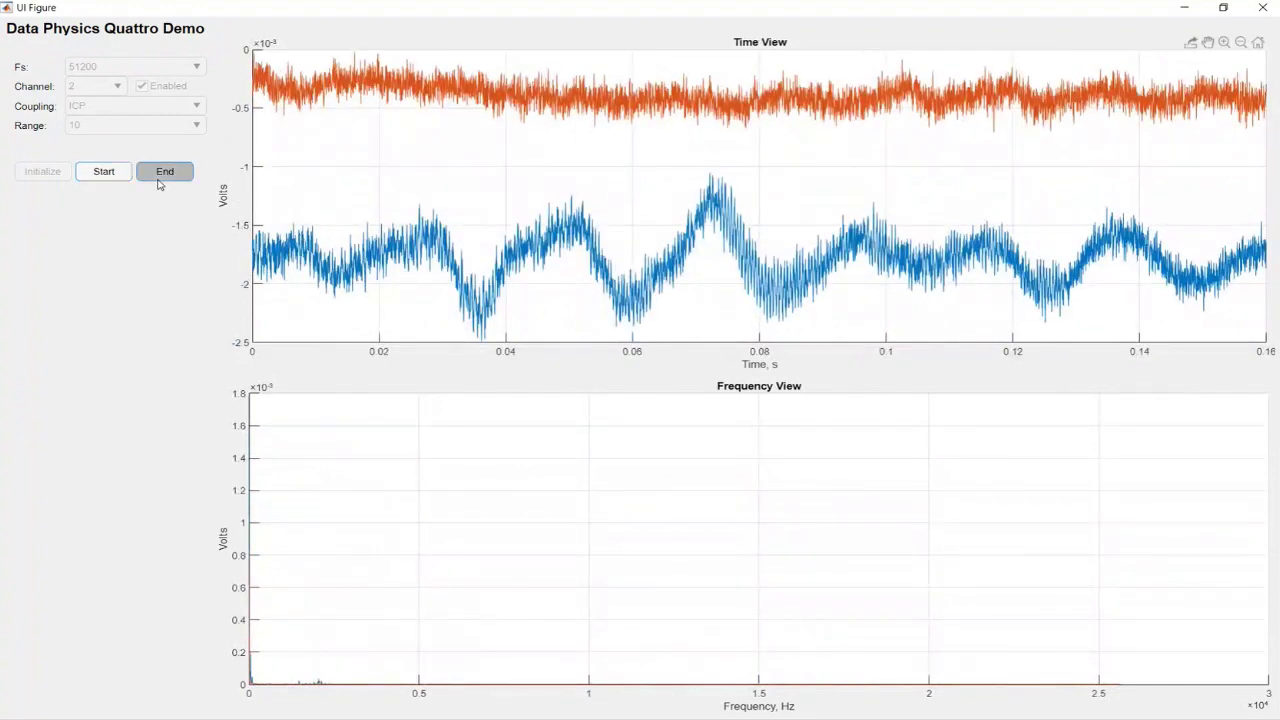
left_click(164, 172)
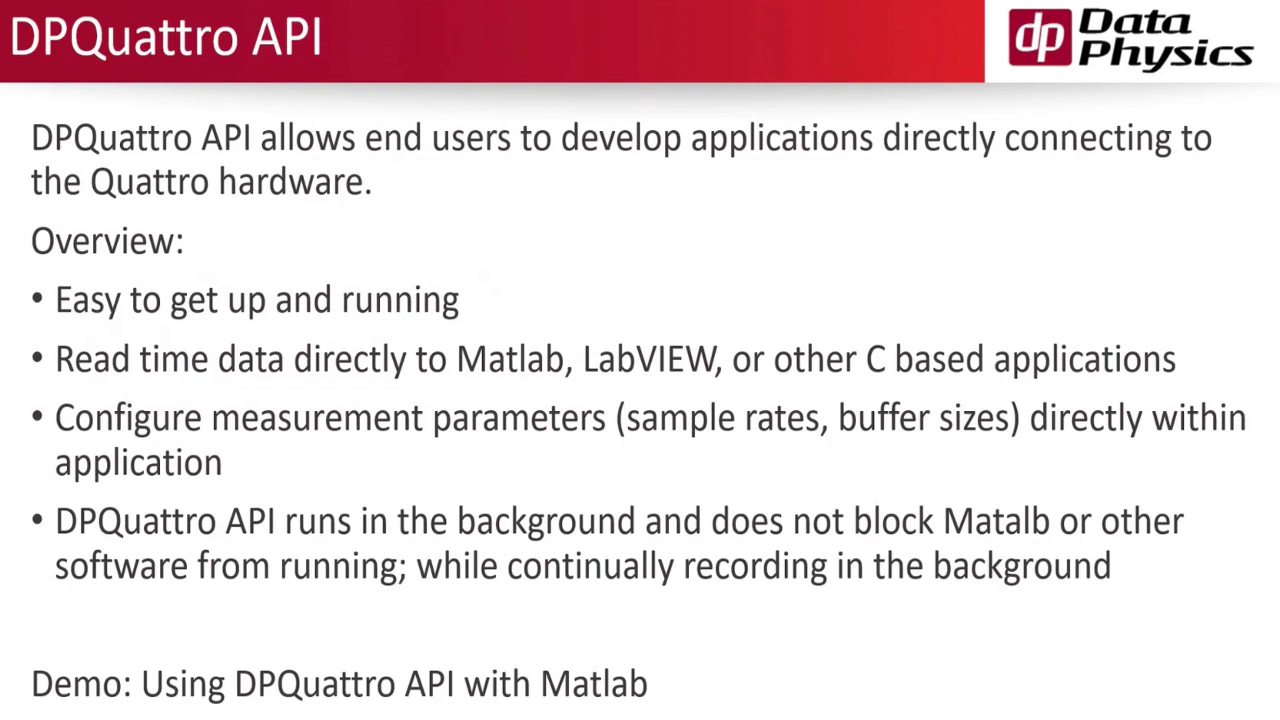
key("Right")
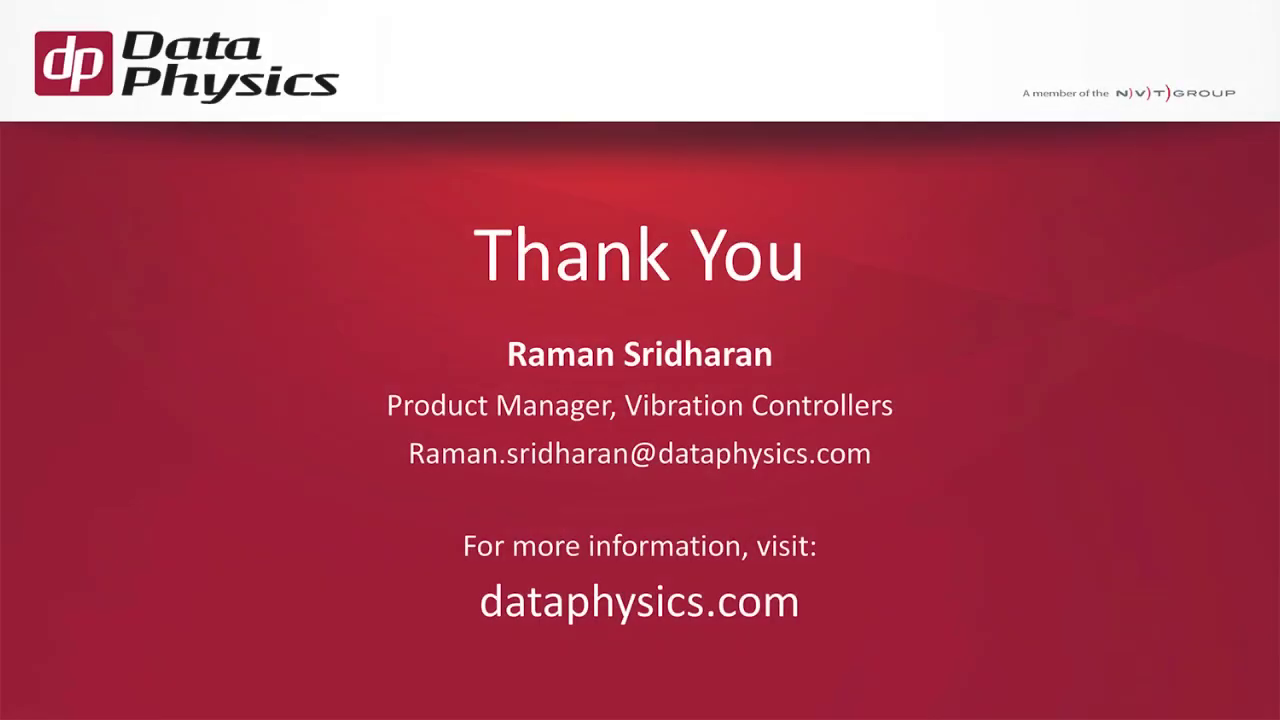